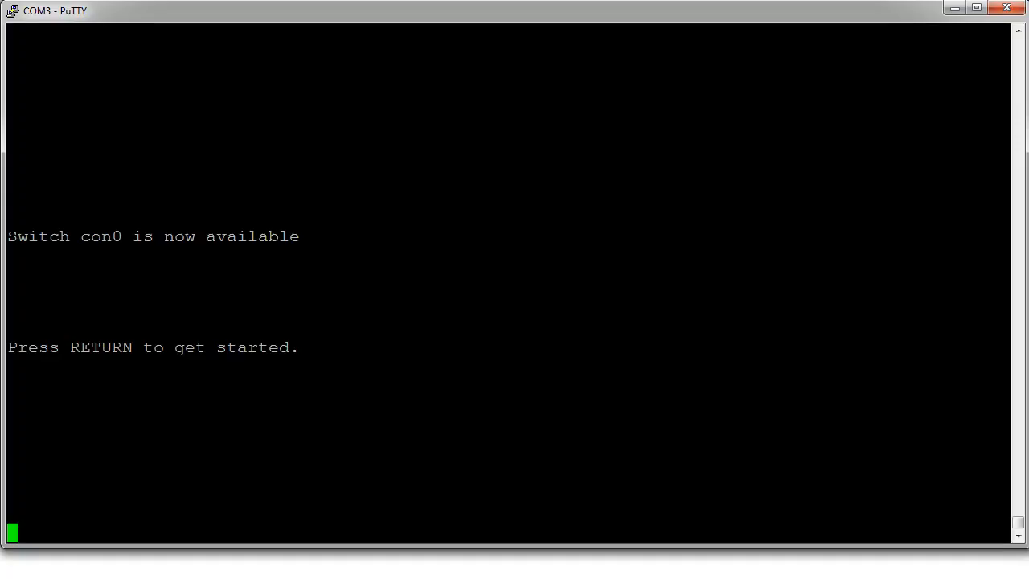
- Enable the switch and page through its running configuration, highlighting the FastEthernet0/2 access port
key(Return)
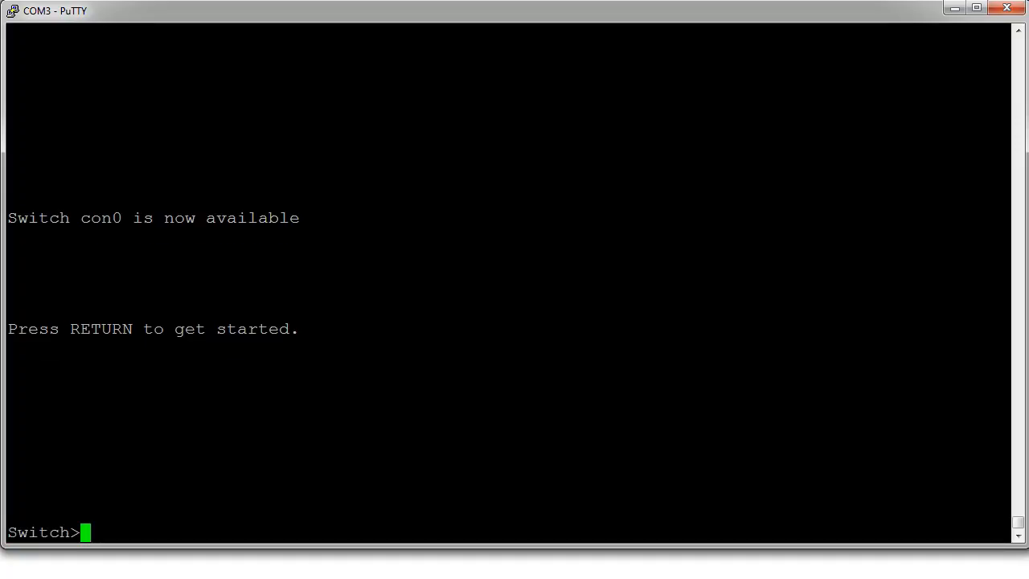
text(en)
text(show run)
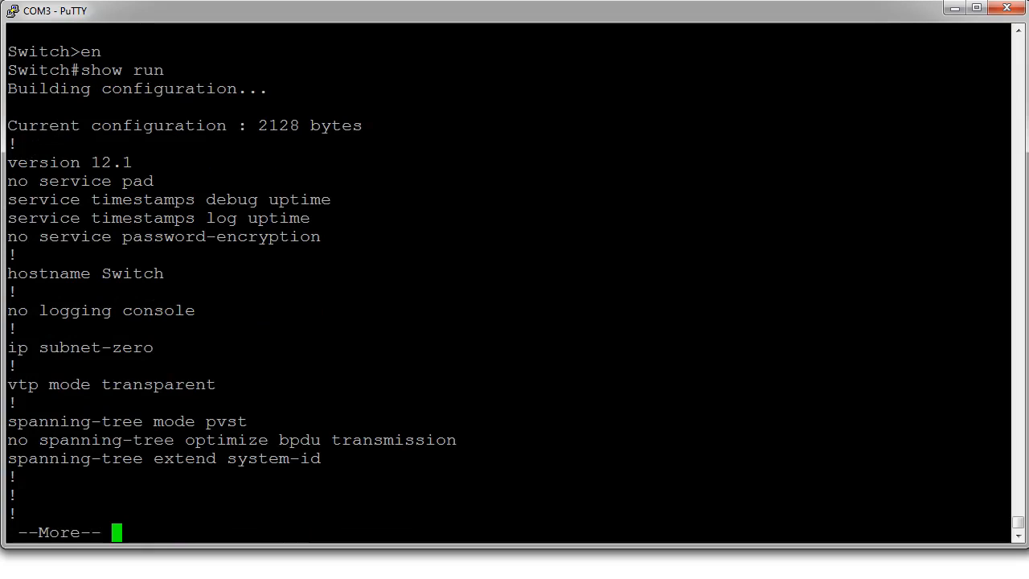
key(space)
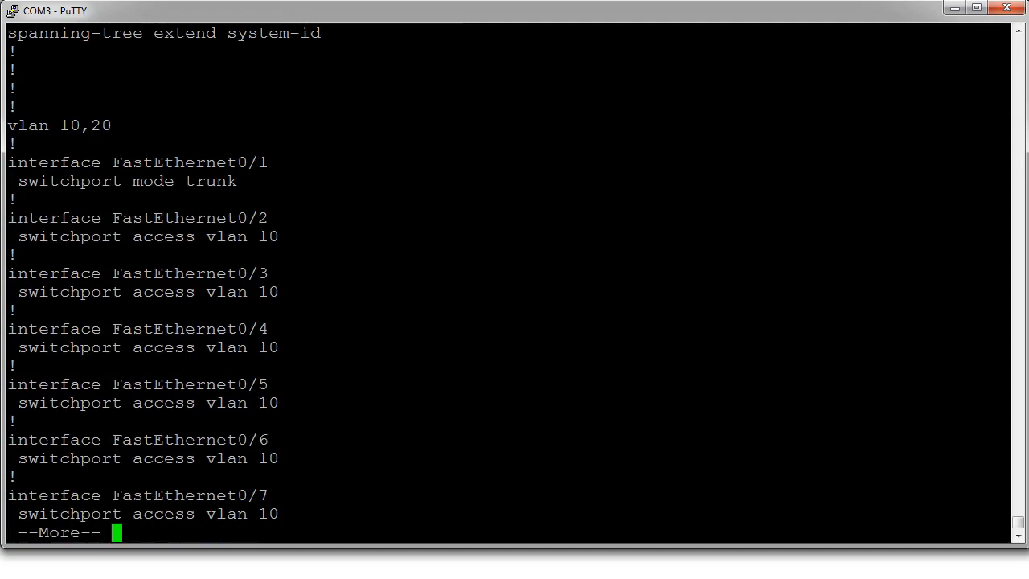
double_click(190, 162)
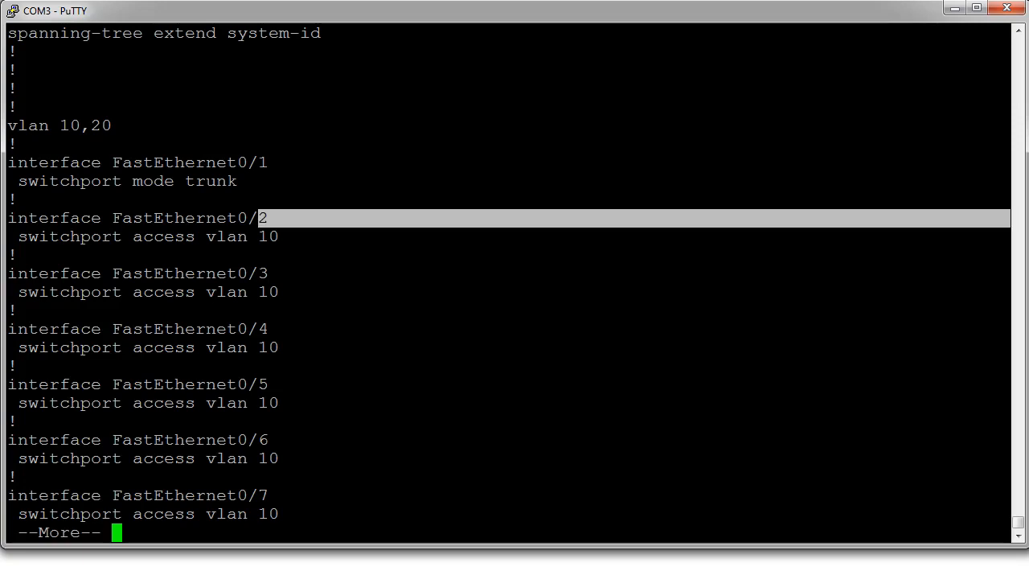
key(space)
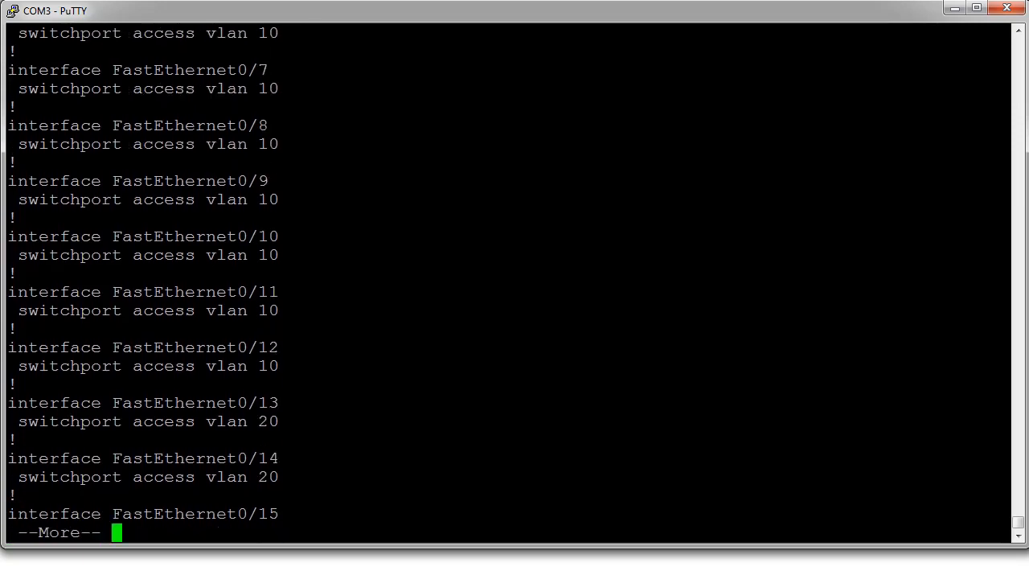
key(Space)
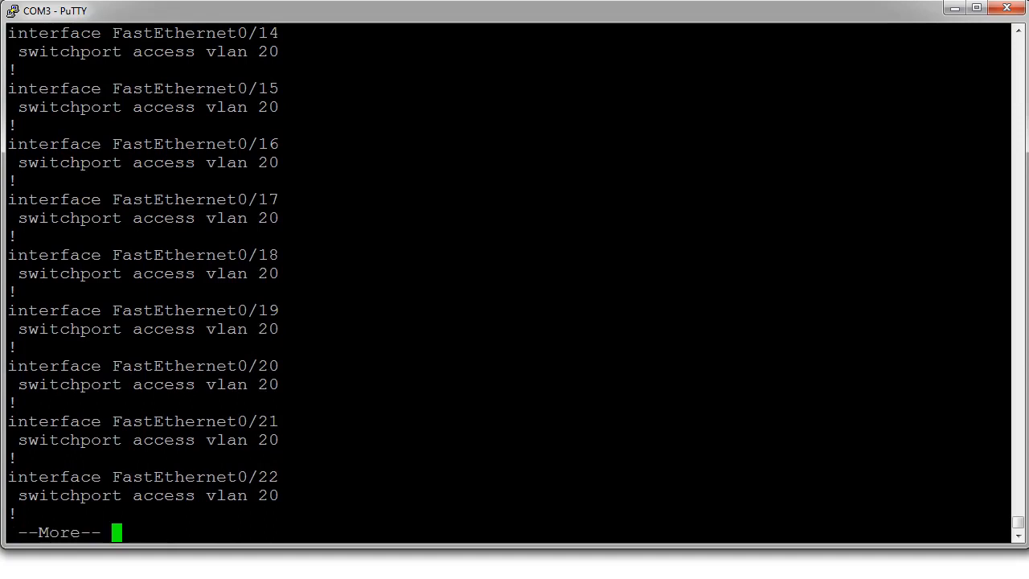
key(Space)
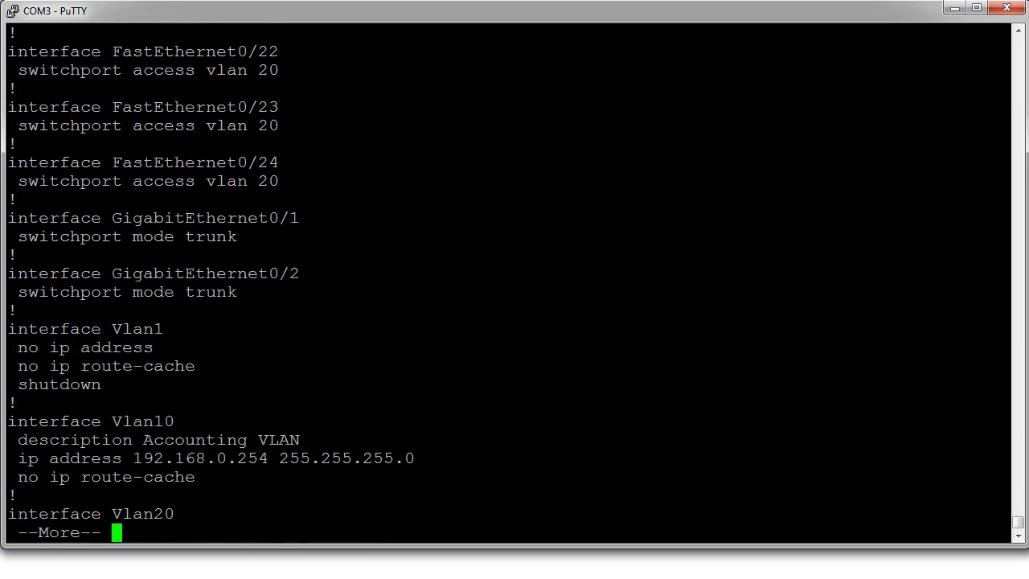
key(Space)
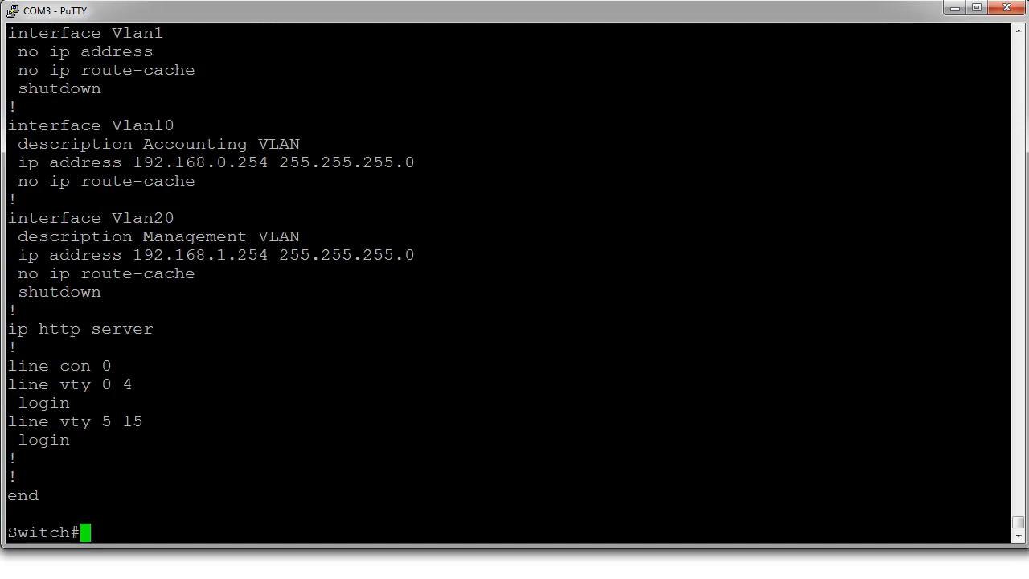
- Highlight the VLAN 10 address 192.168.0.254 and the VLAN 20 address, then run 'show vlan'
double_click(252, 162)
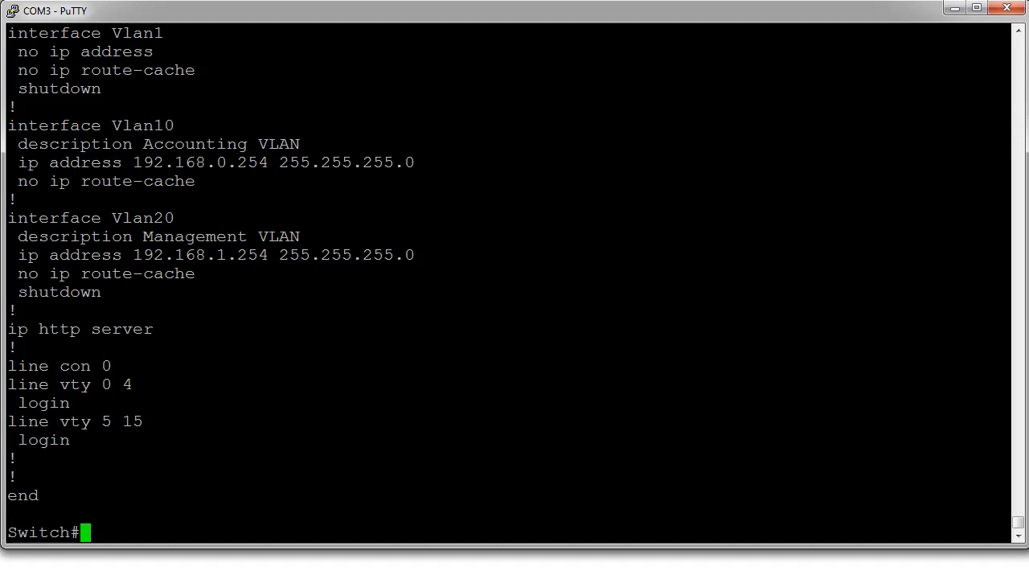
double_click(253, 255)
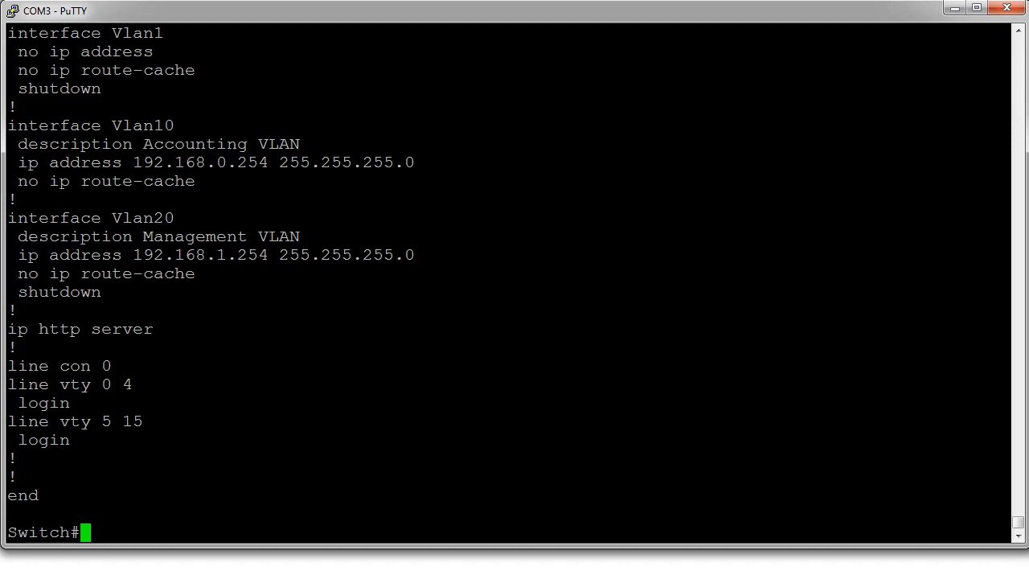
drag(133, 163, 238, 162)
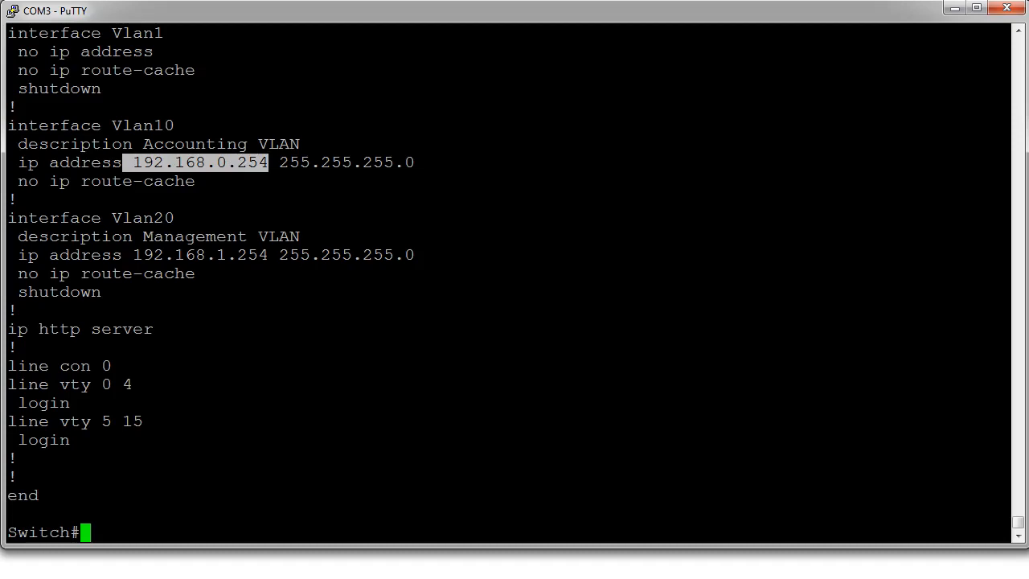
double_click(150, 255)
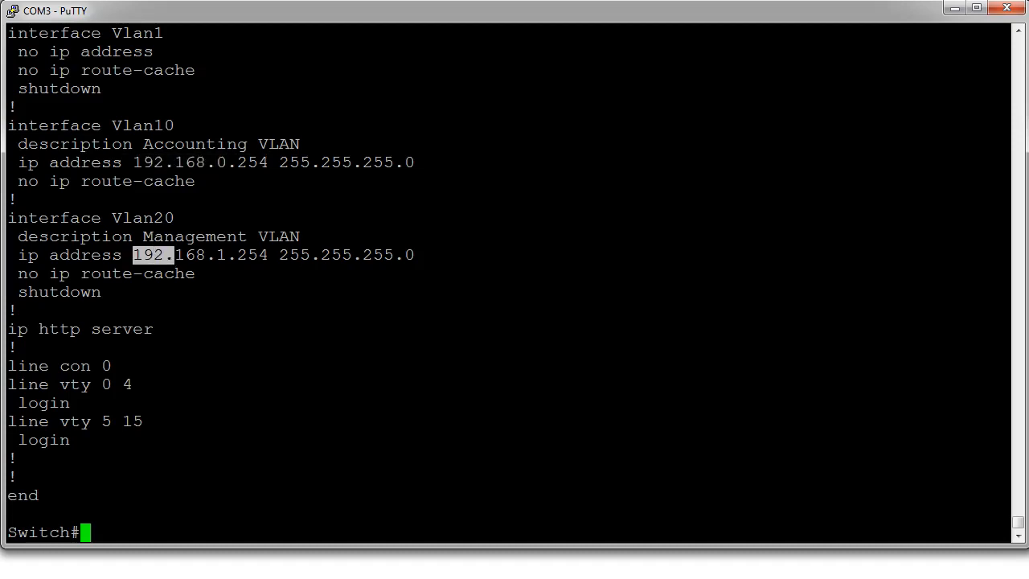
drag(134, 255, 238, 255)
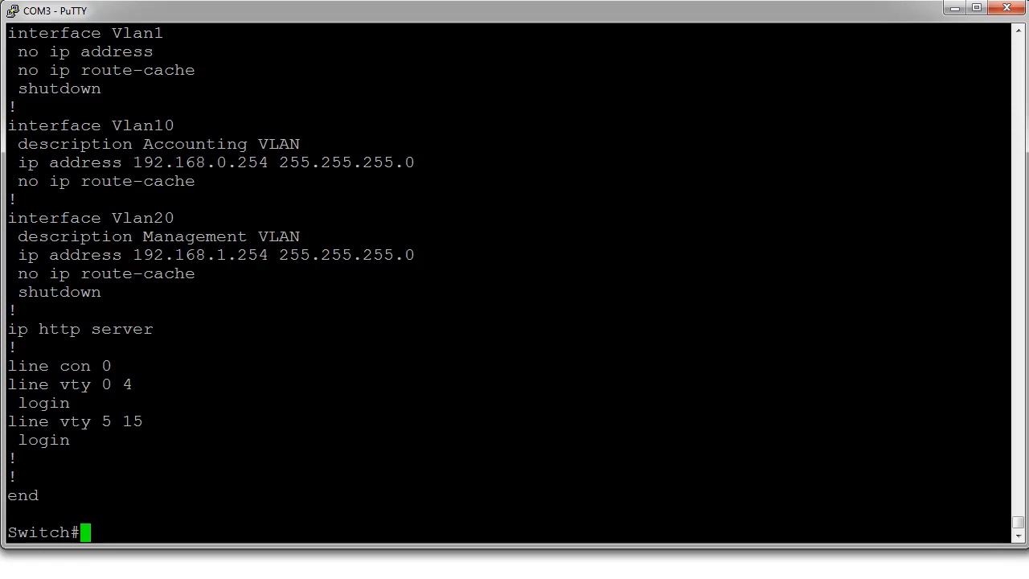
text(show vlan)
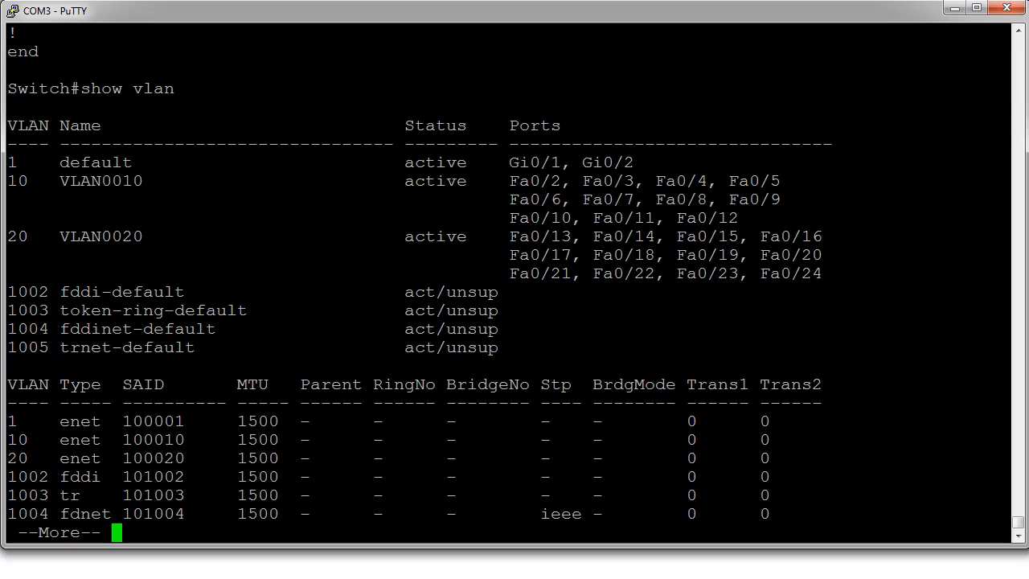
- Page the VLAN table, confirm CDP neighbor Seattle on Fas 0/1, and exit the switch
key(space)
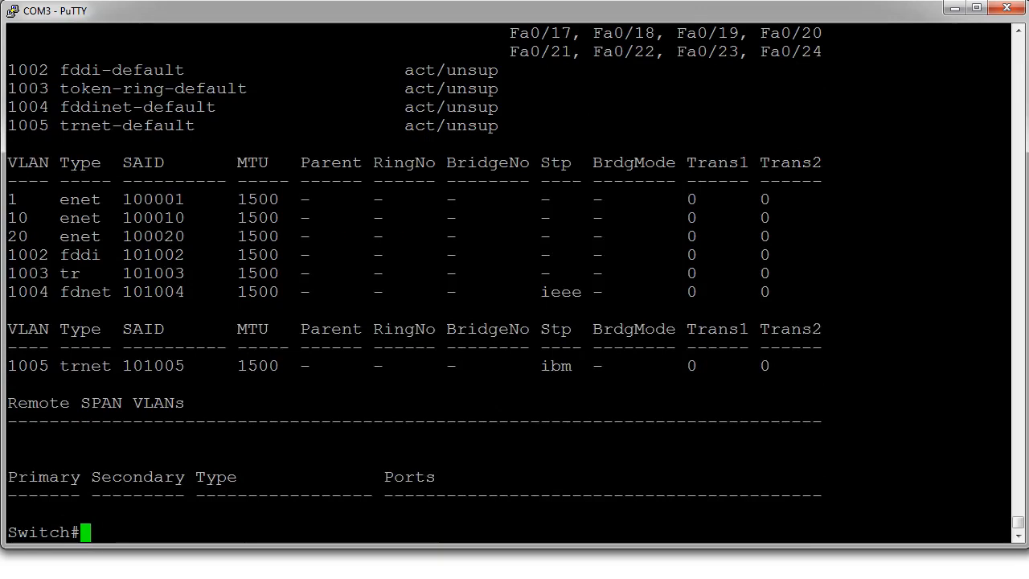
text(show cdp nei)
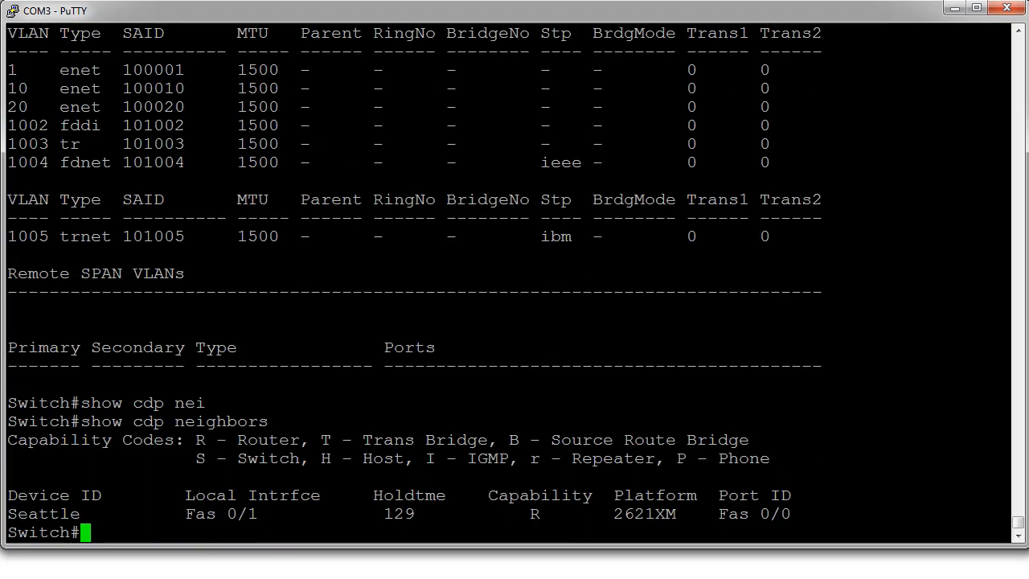
double_click(212, 513)
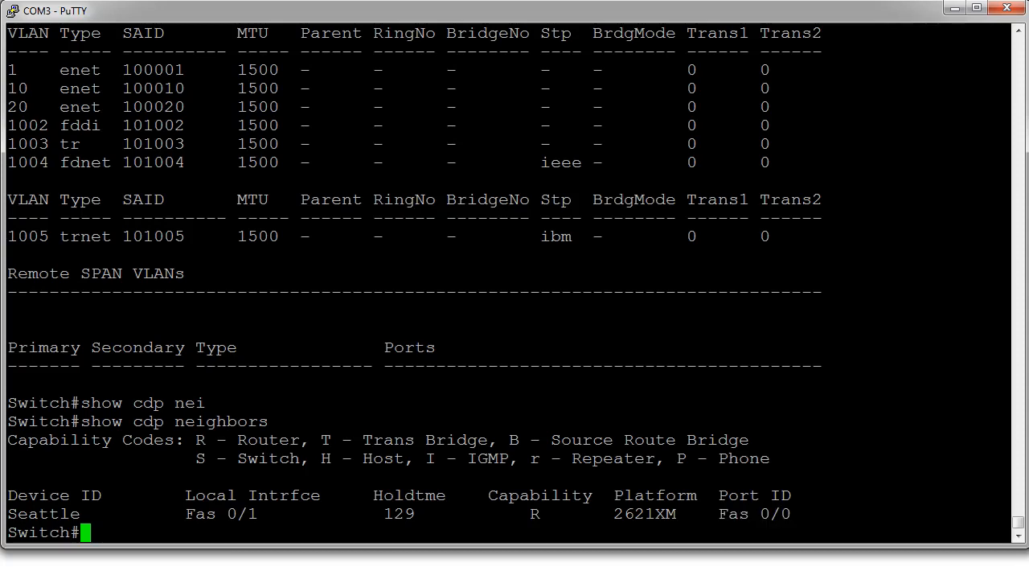
text(exit)
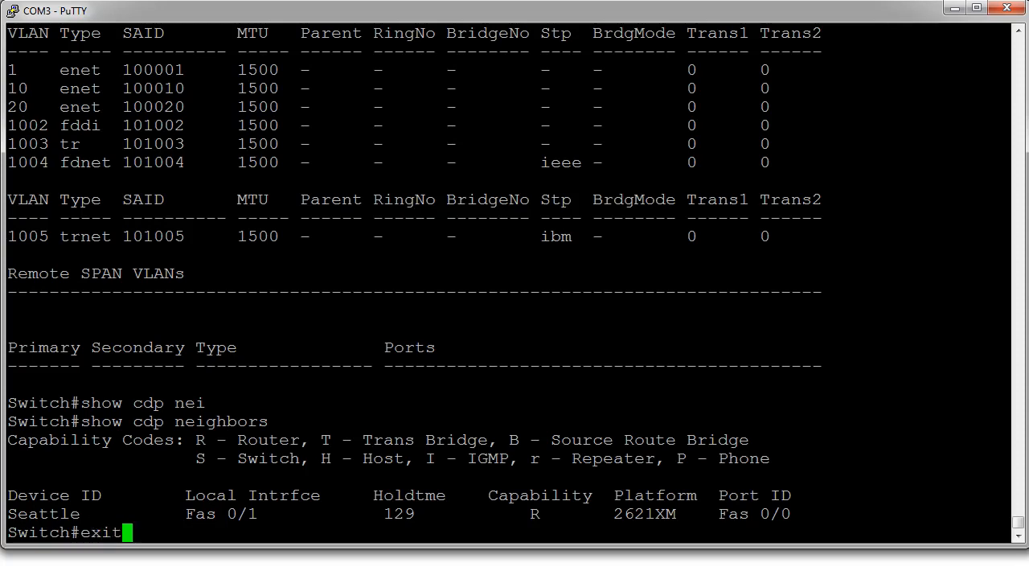
key(Return)
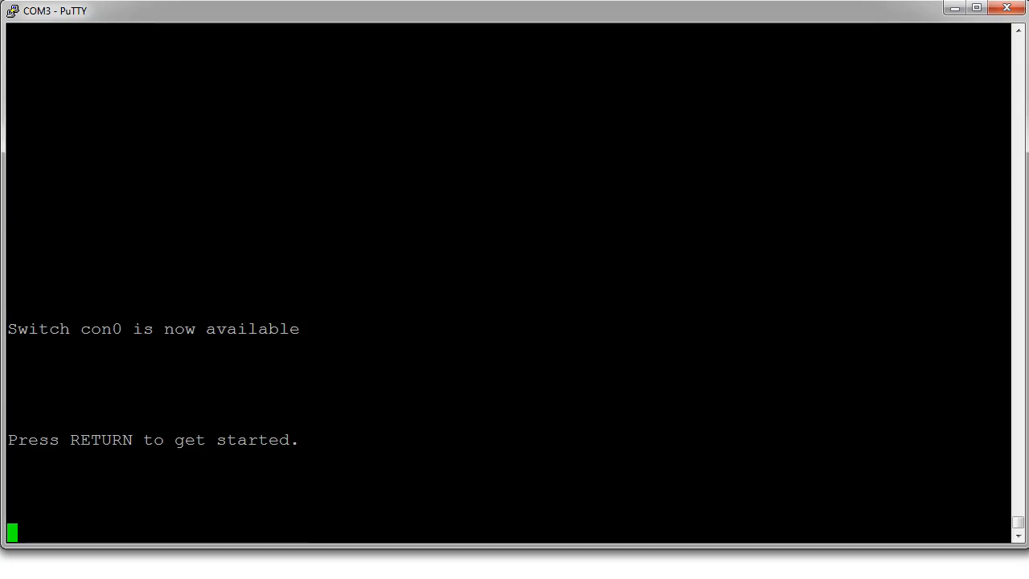
- Enable Seattle, page its running config showing Fa0/0 at 172.17.0.1, and enter global configuration
key(Return)
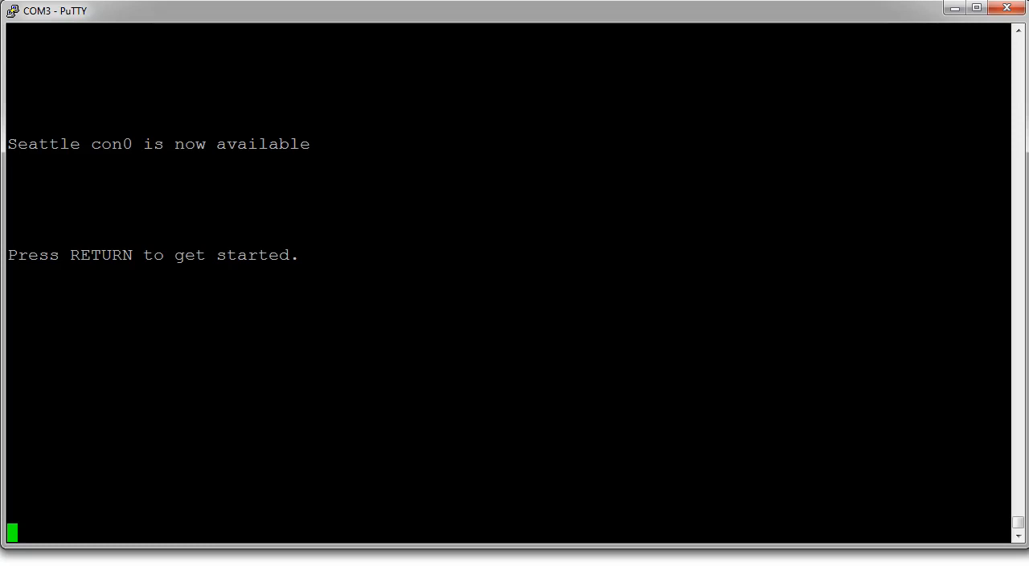
key(Return)
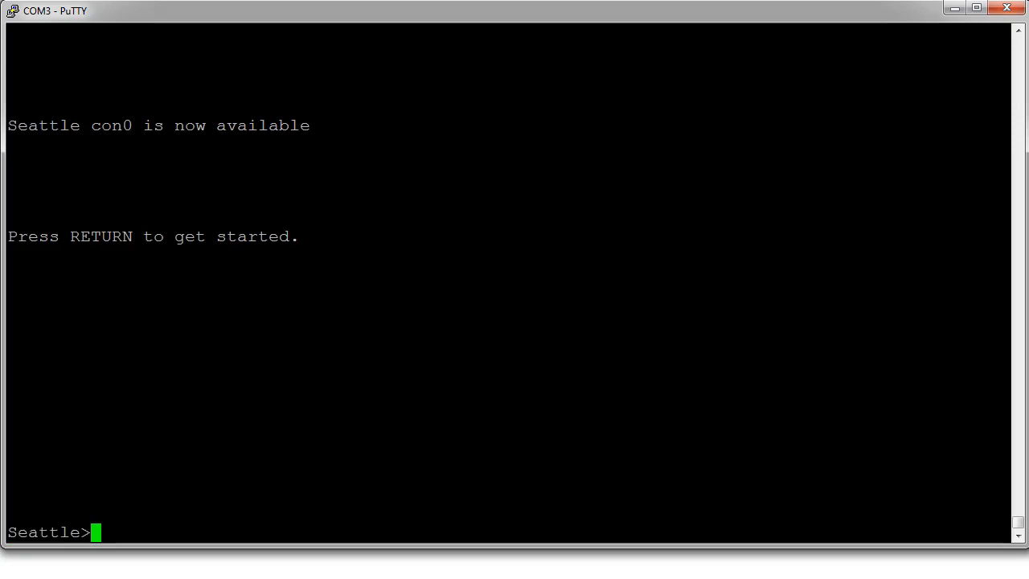
text(enable)
text(show run)
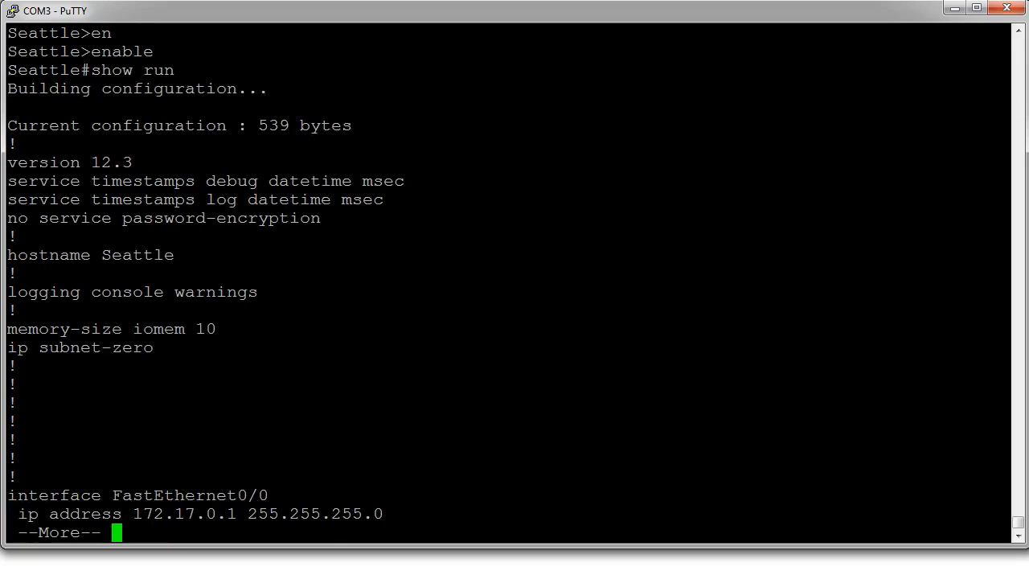
key(space)
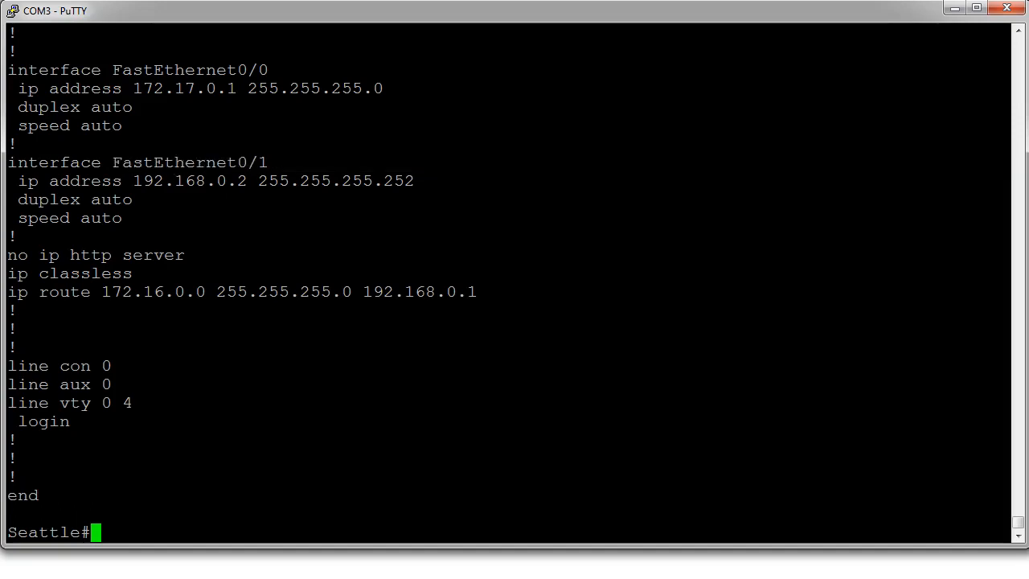
text(conf t)
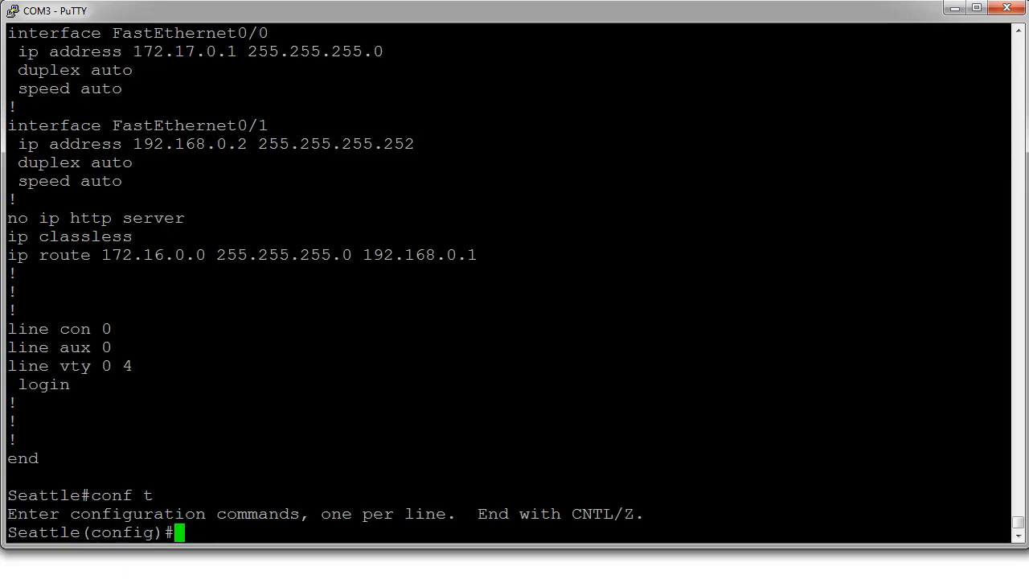
- Run 'no ip address' on Seattle's fa0/0 and fa0/1, then check CDP
text(i)
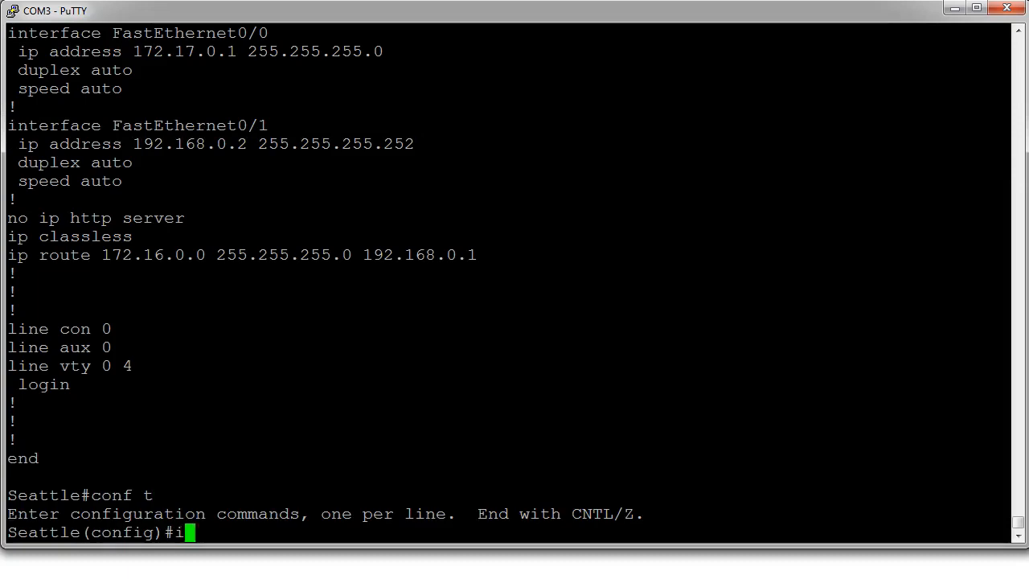
text(nt fa0/0)
text(no i)
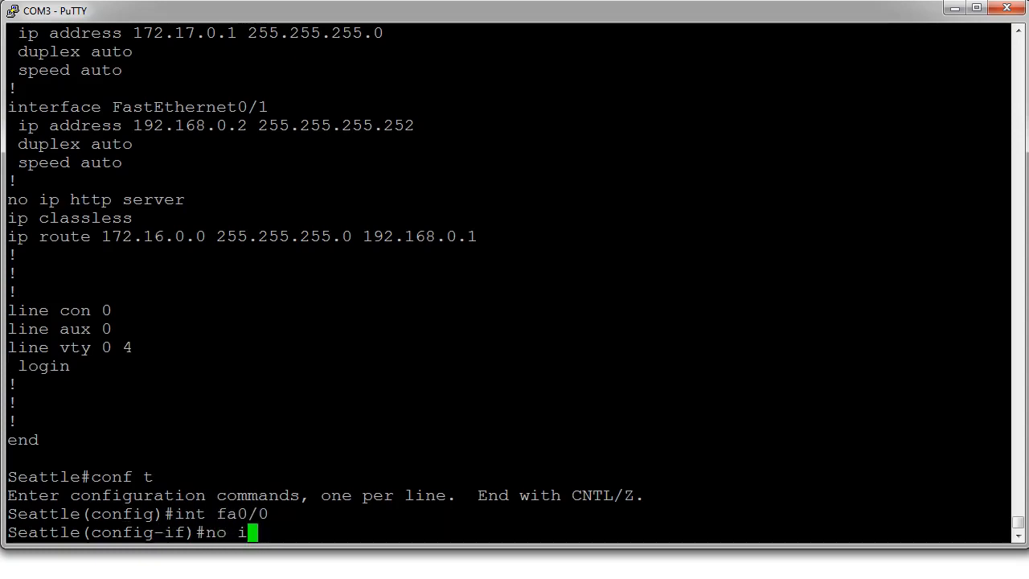
text(p address)
text(exit)
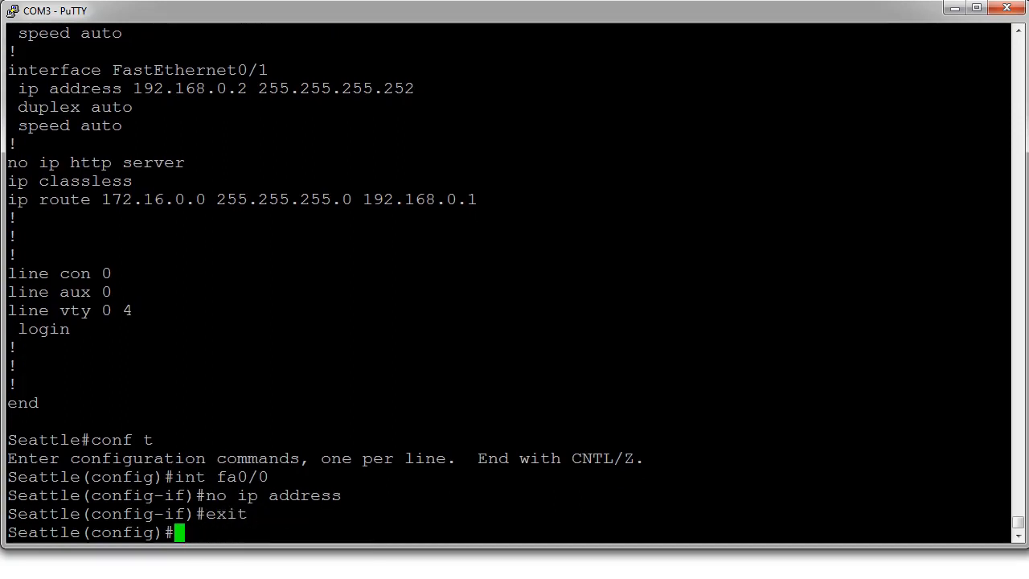
text(int fa0/1)
text(no)
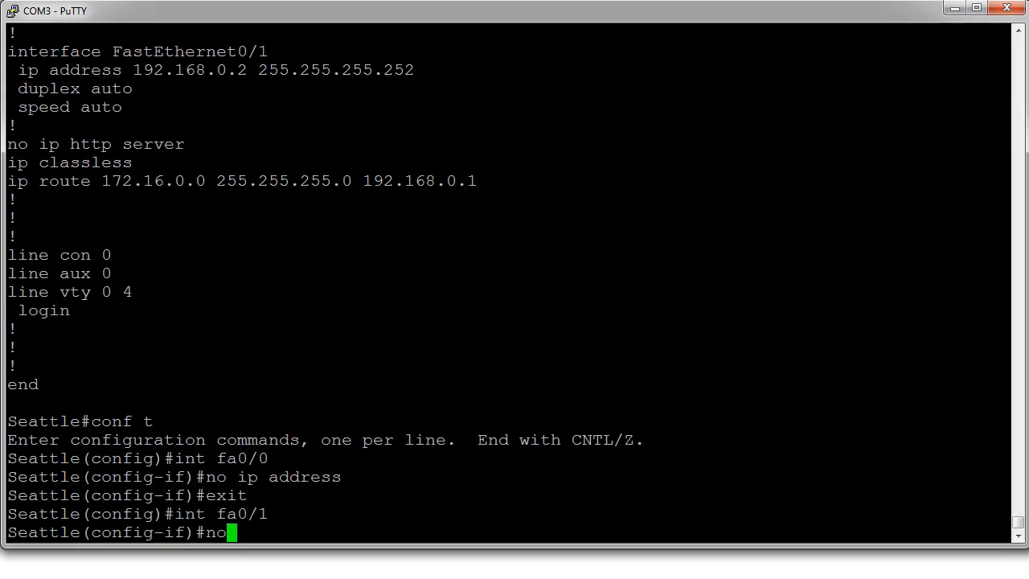
text(ip address)
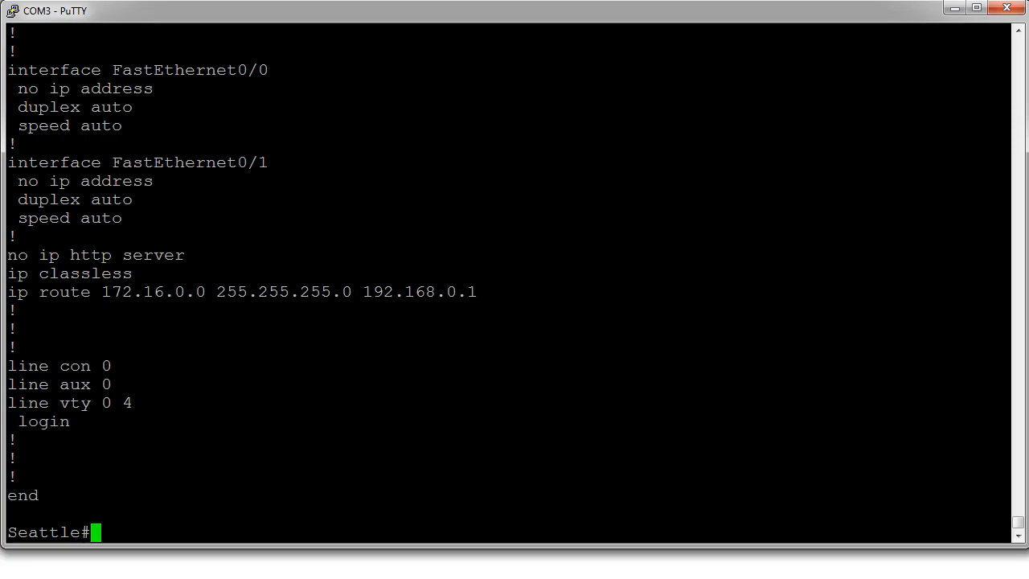
text(show cdp neighbors)
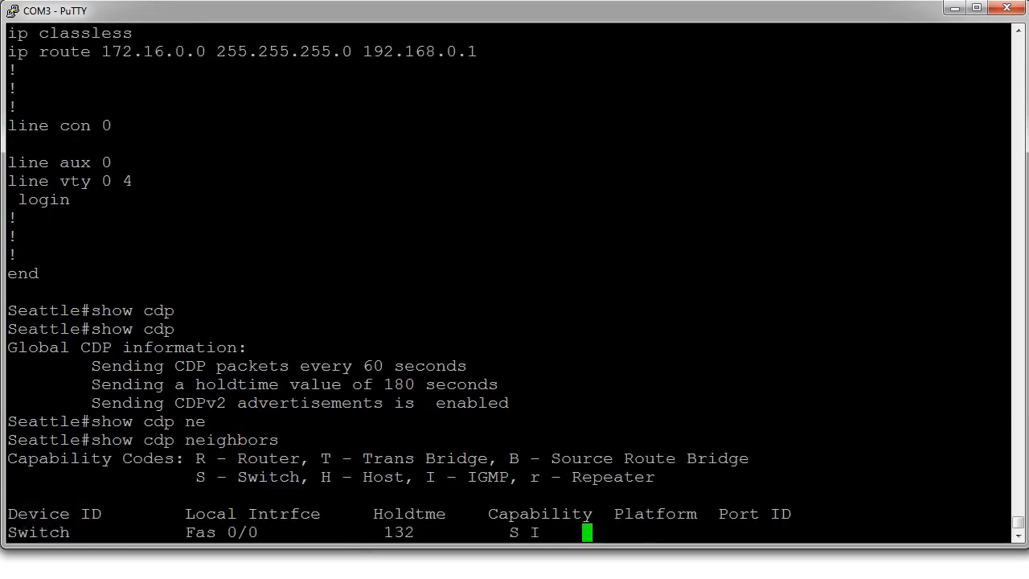
- Show CDP neighbors Switch on Fas 0/0 and Portland on Fas 0/1, then enter conf t
key(Return)
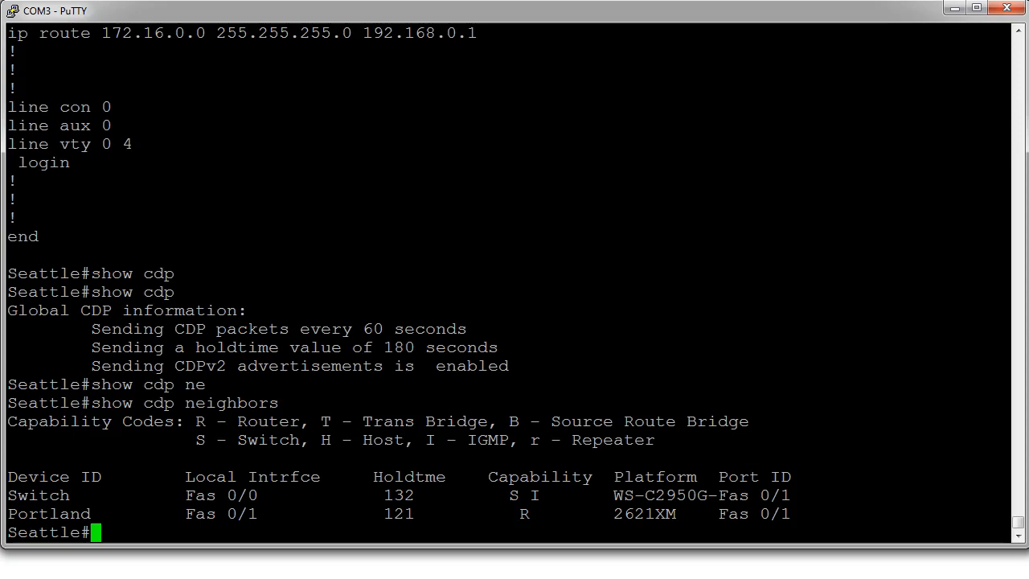
text(conf t)
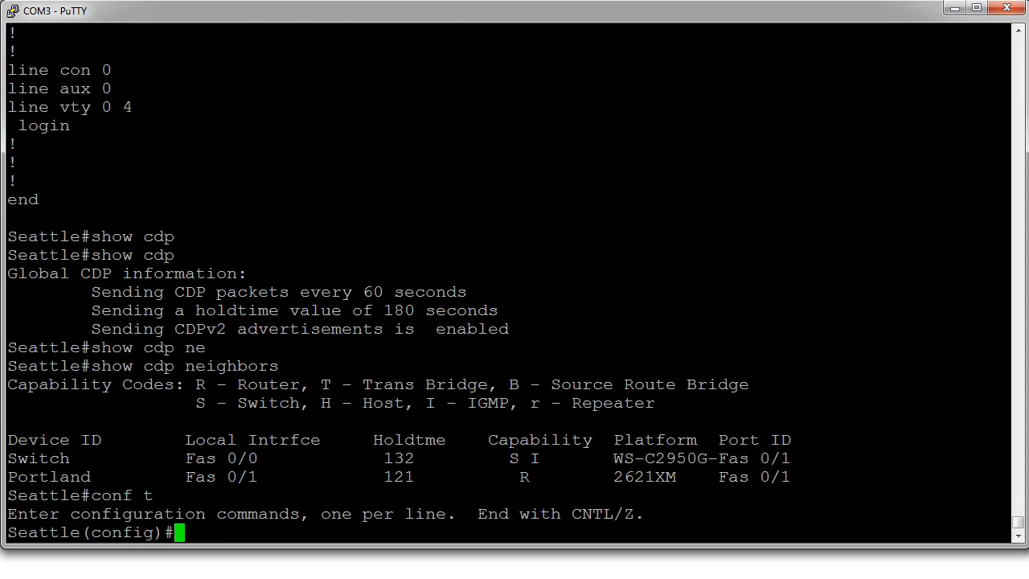
- Bring up FastEthernet0/0 with 'no shutdown' and exit the interface
text(int)
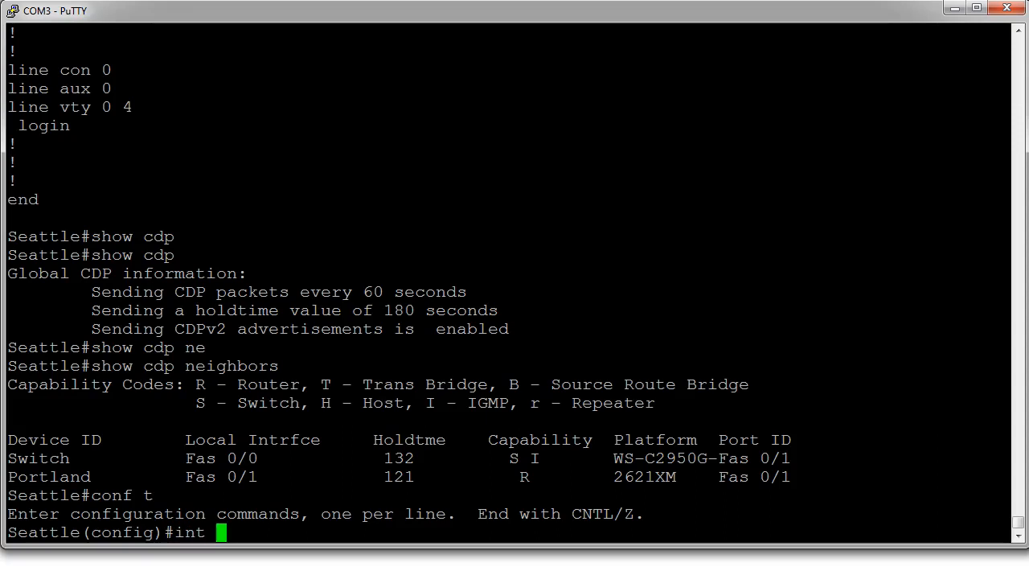
text(fa0/0)
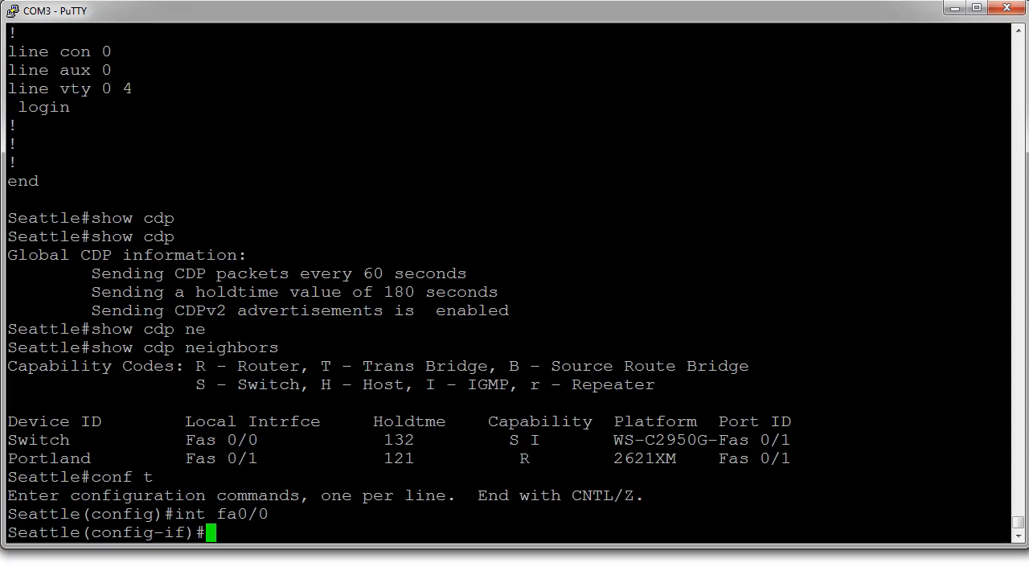
text(no shutdown)
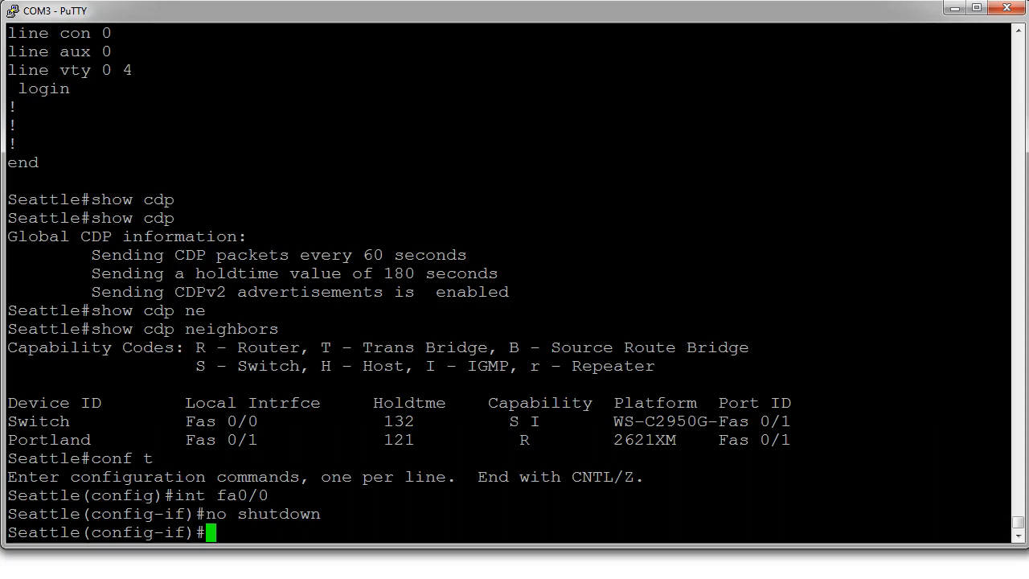
text(exit)
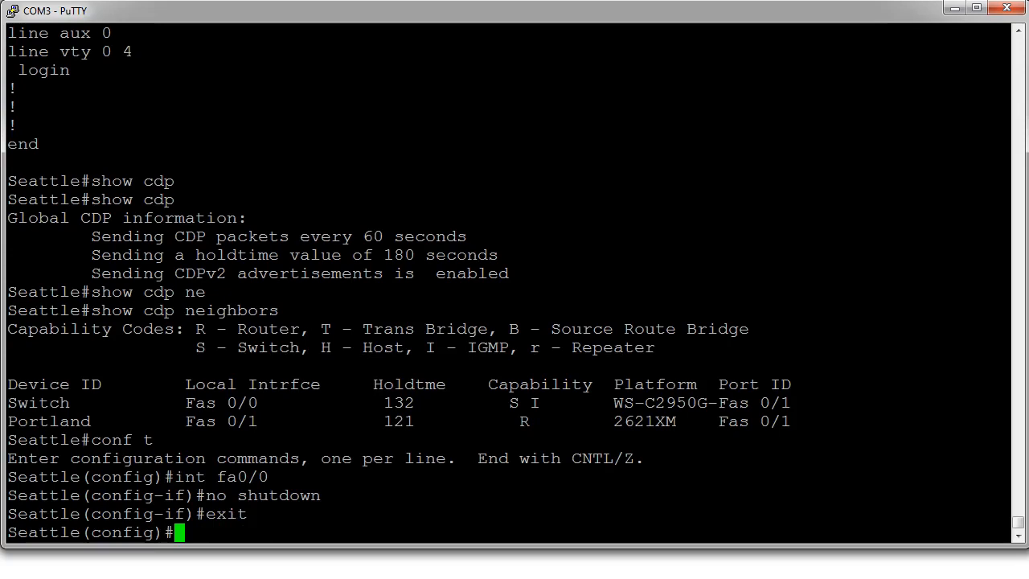
- Create subinterface fa0/0.10 with the description 'Accounting VLAN'
text(int)
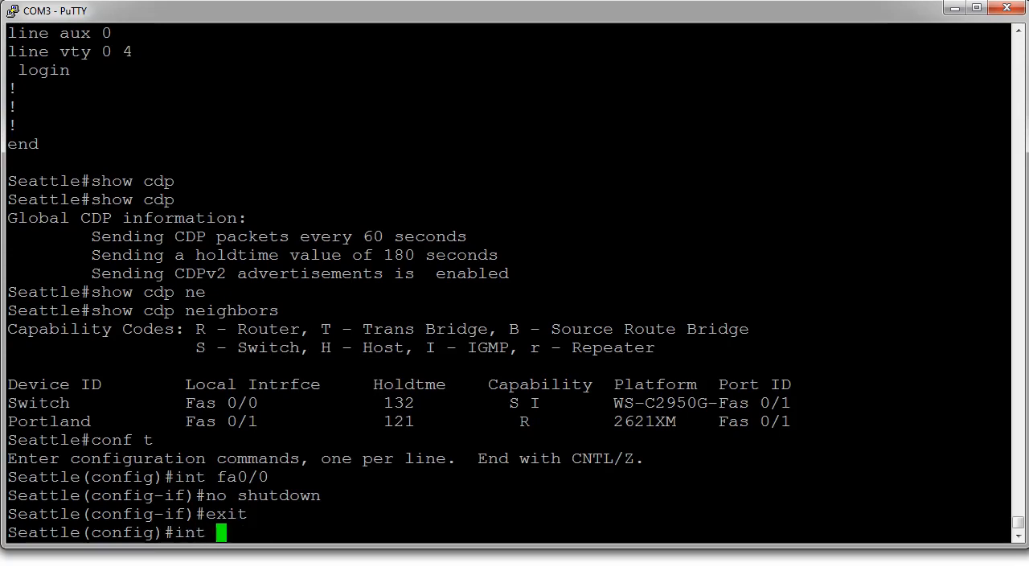
text(fa0/0)
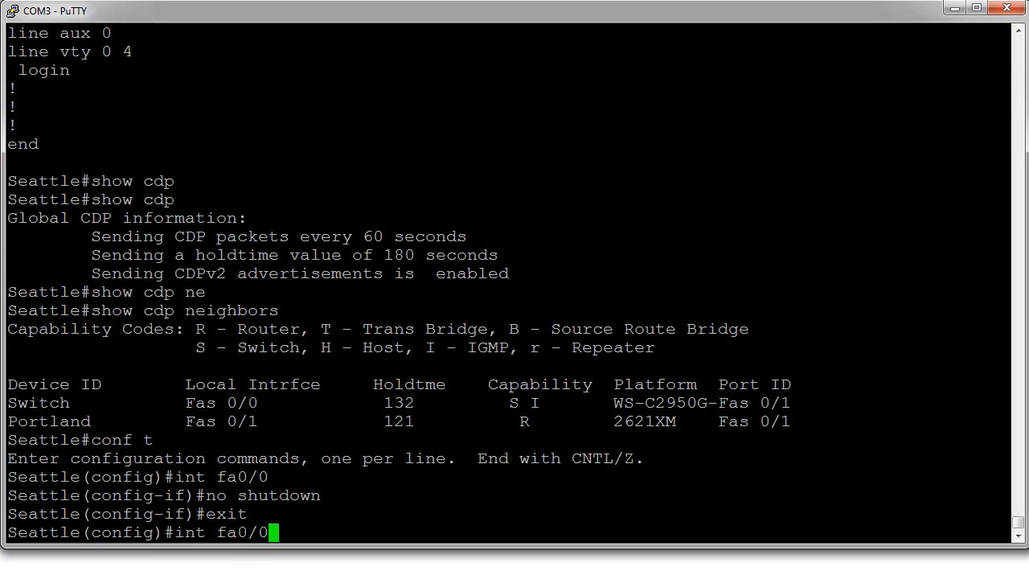
text(.10)
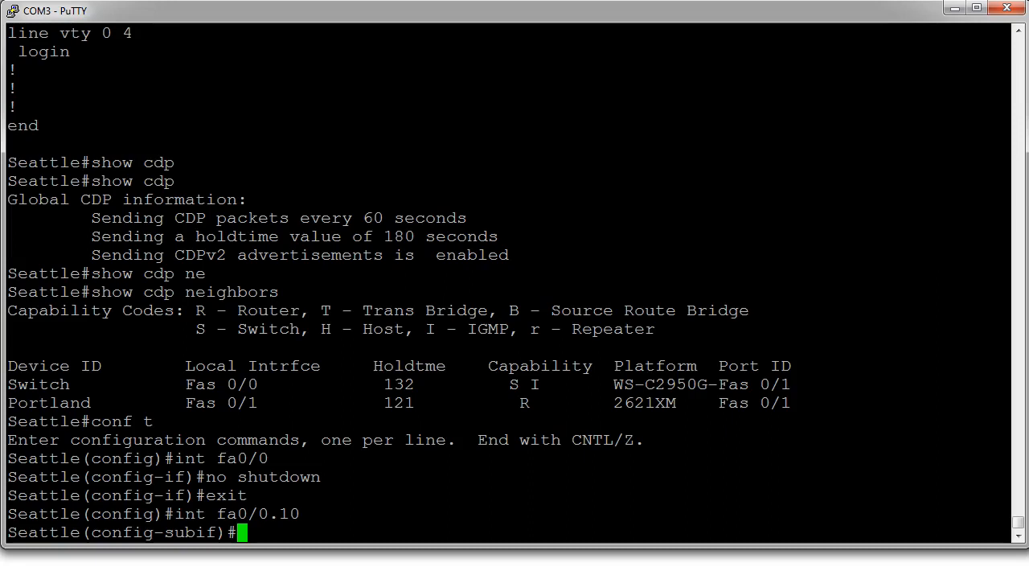
text(description Accou)
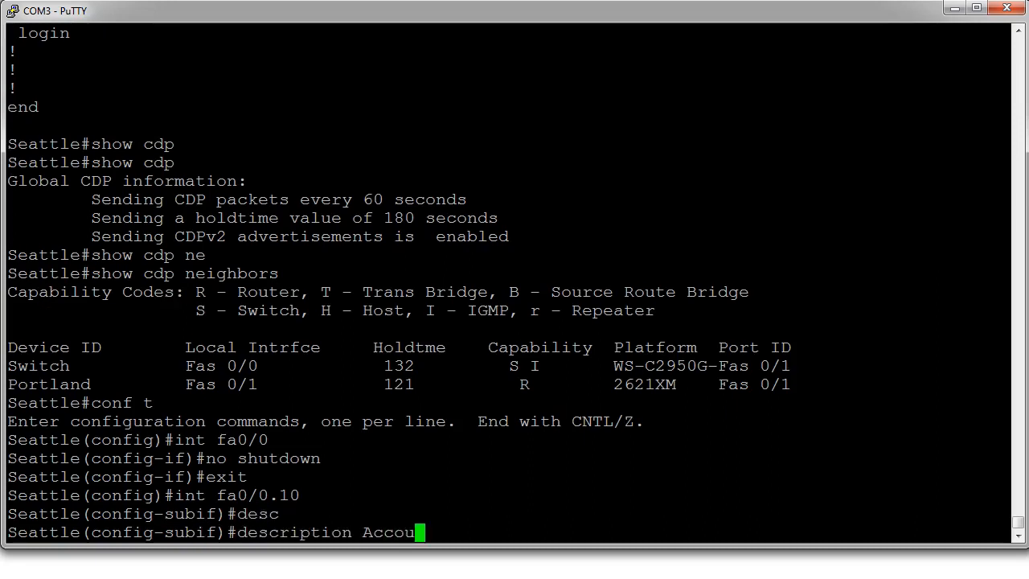
text(nting VLAN)
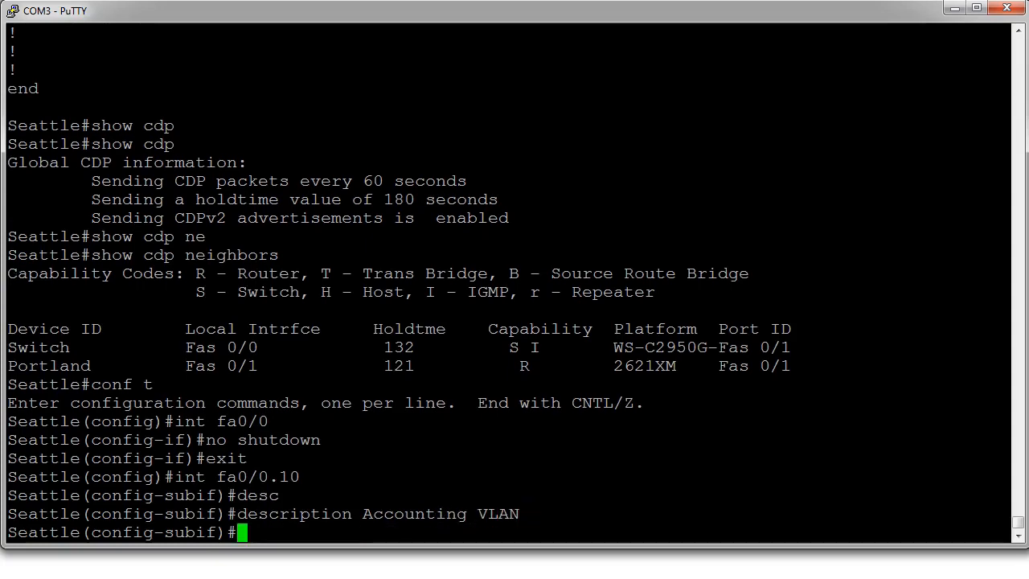
- Attempt to assign 192.168.0.1 255.255.255.0 to fa0/0.10, which is rejected
text(ip address)
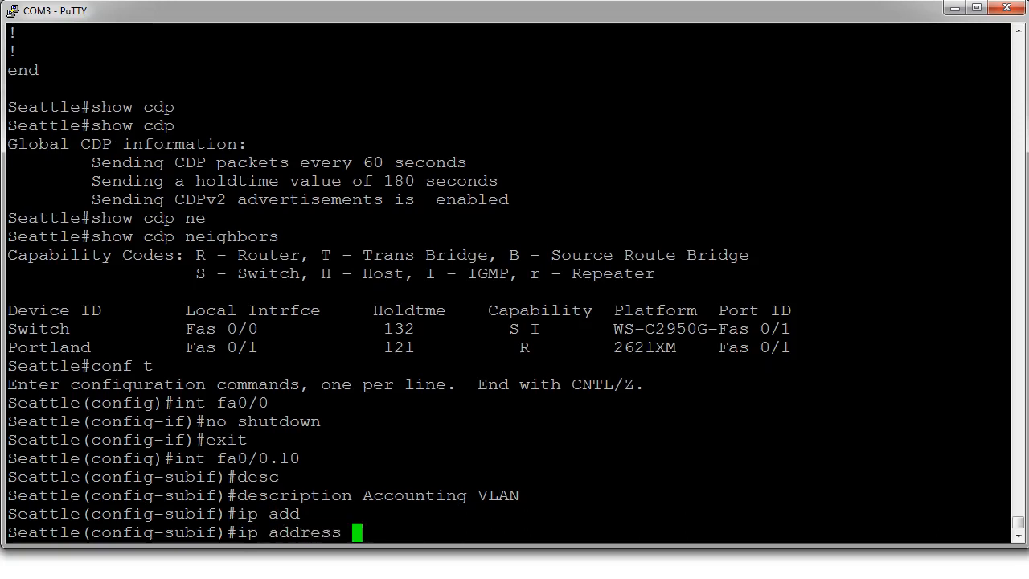
text(192.15)
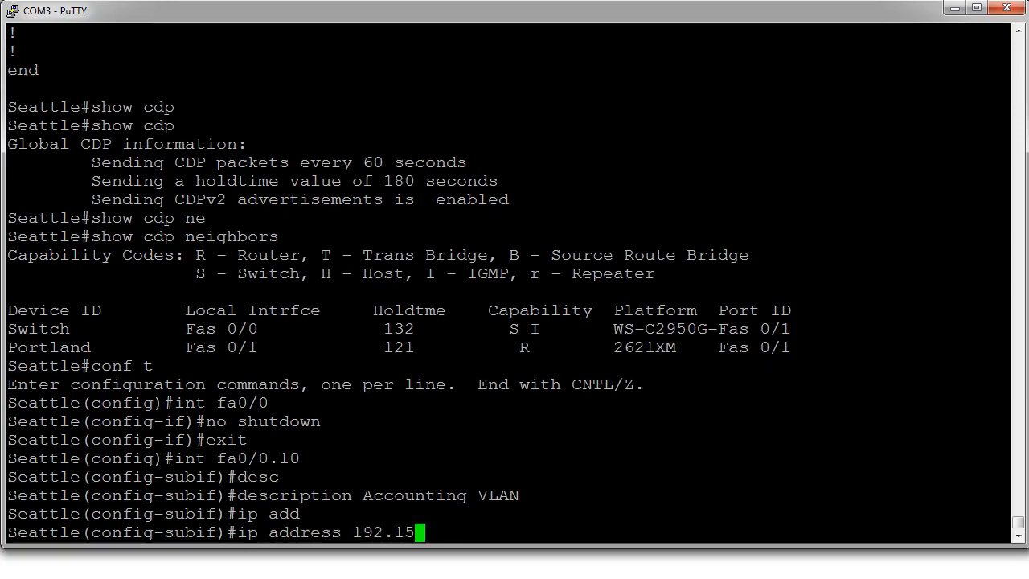
text(8.0.)
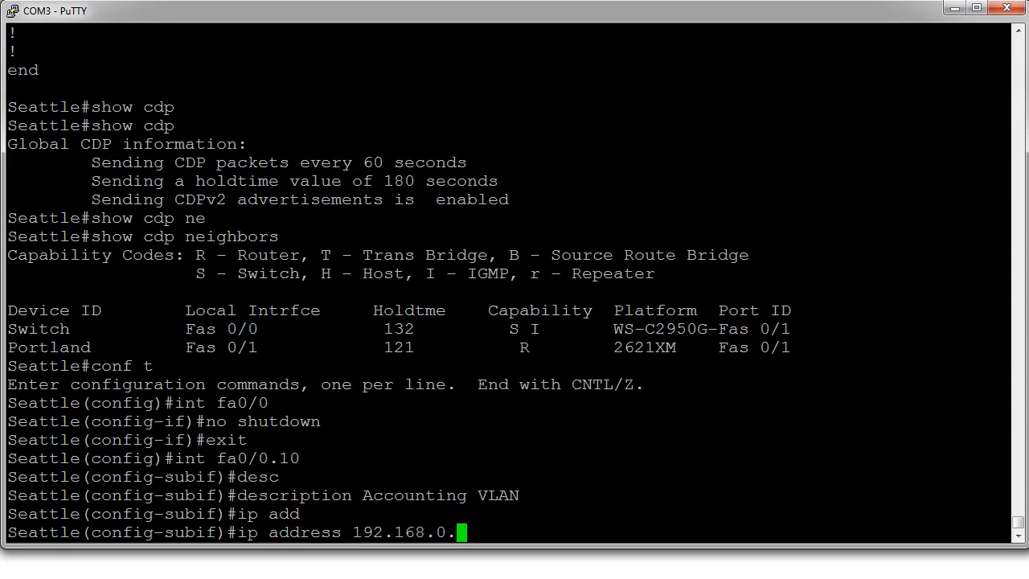
text(1)
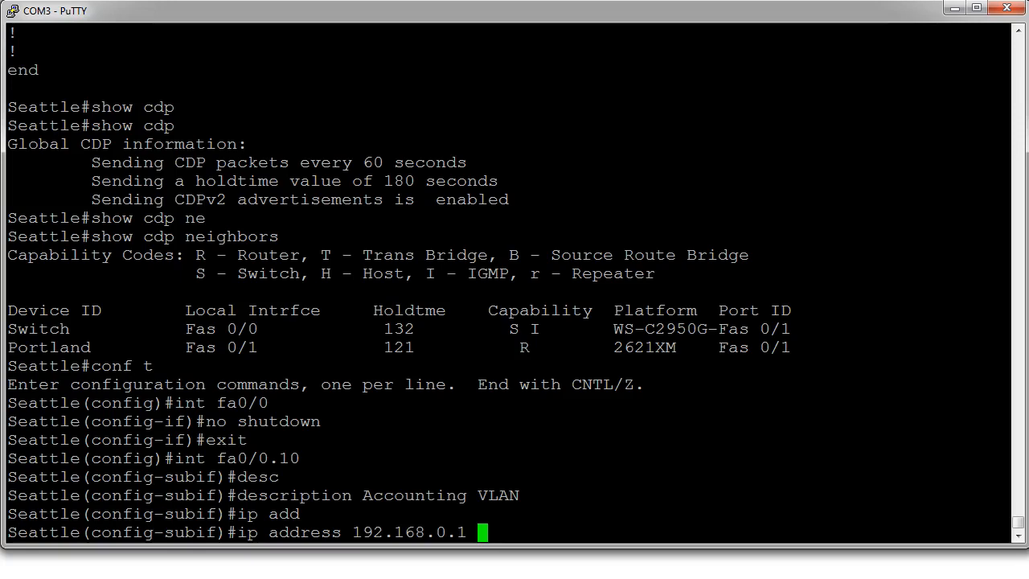
text(255.255)
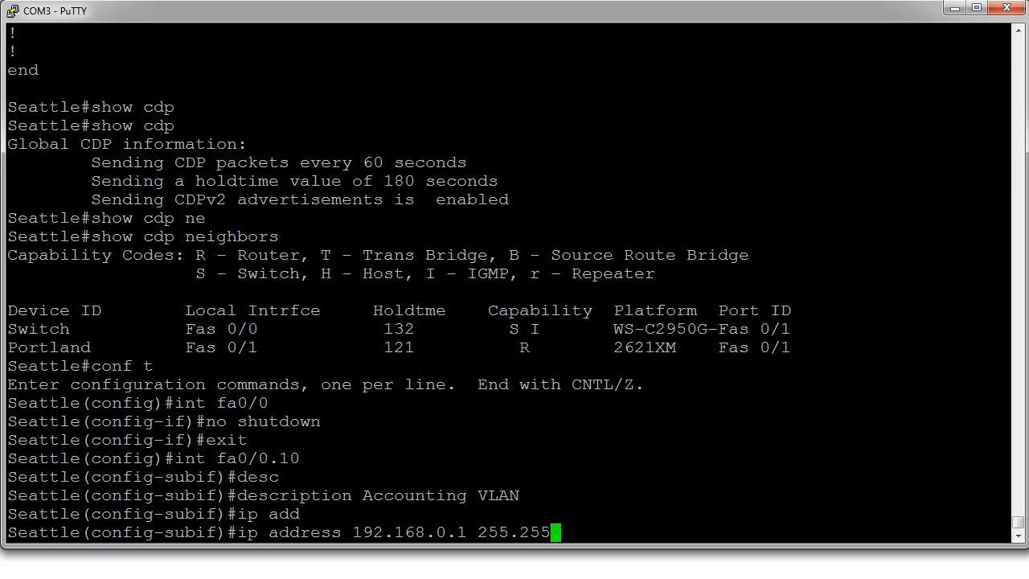
text(.255.0)
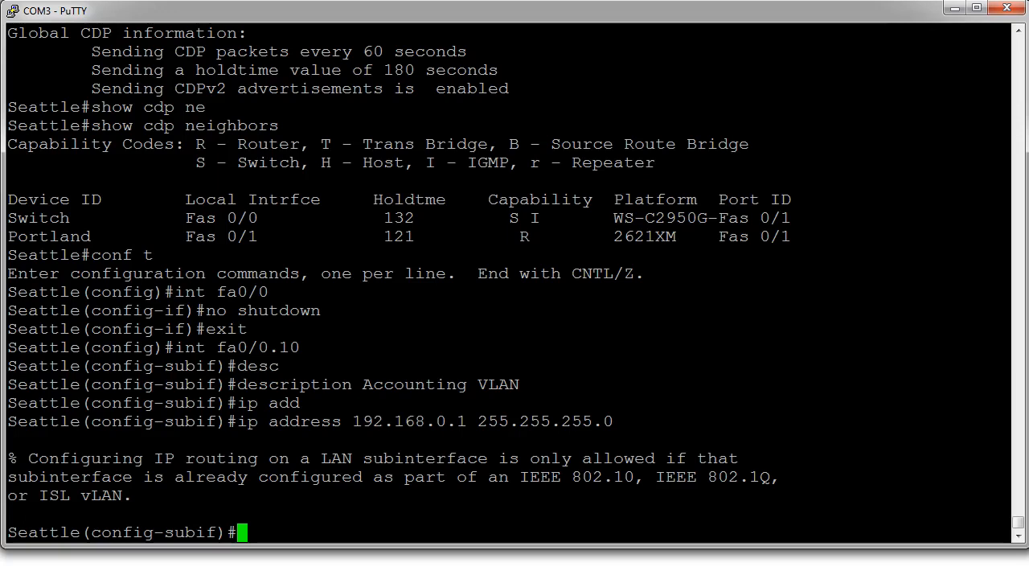
- Set fa0/0.10 to dot1Q VLAN 10, address 192.168.0.1/24, enable it and exit
text(encapsulation)
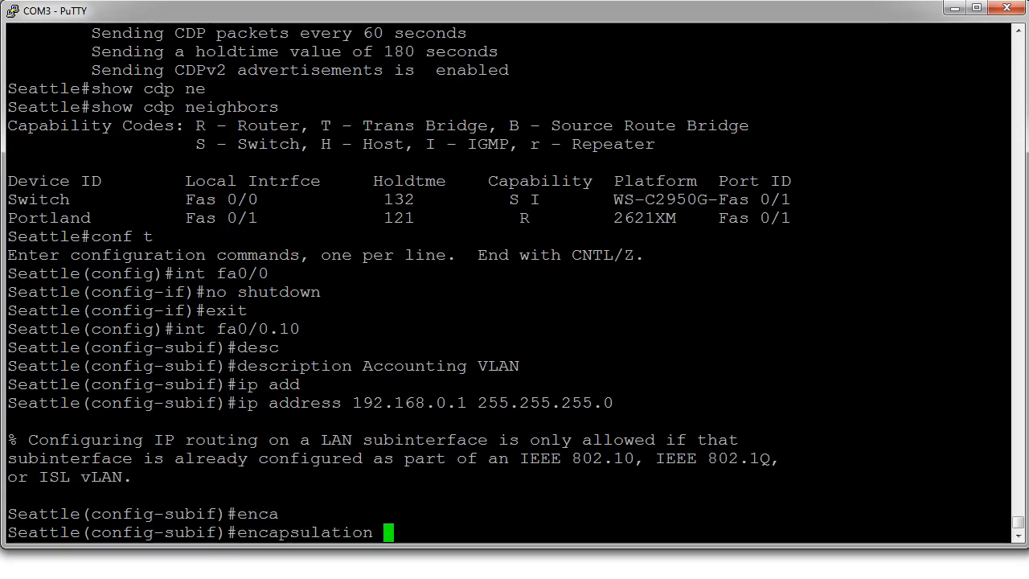
text(encapsulation dot1Q)
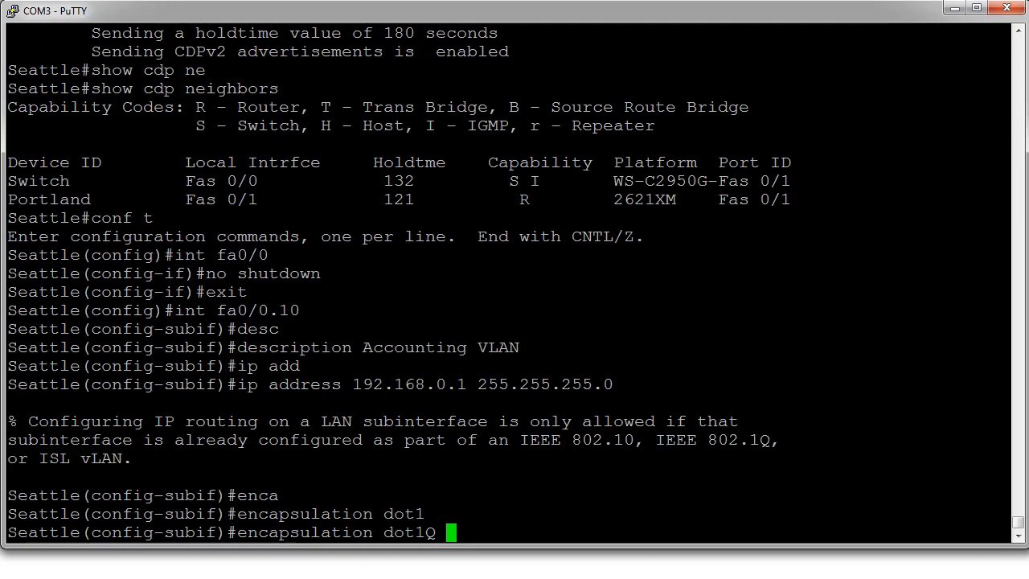
text(10)
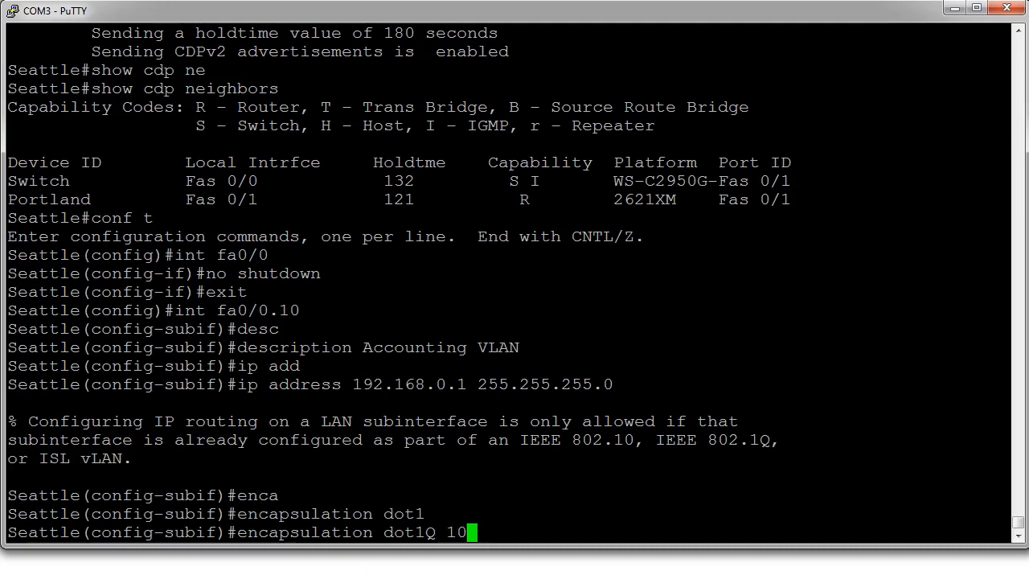
key(Return)
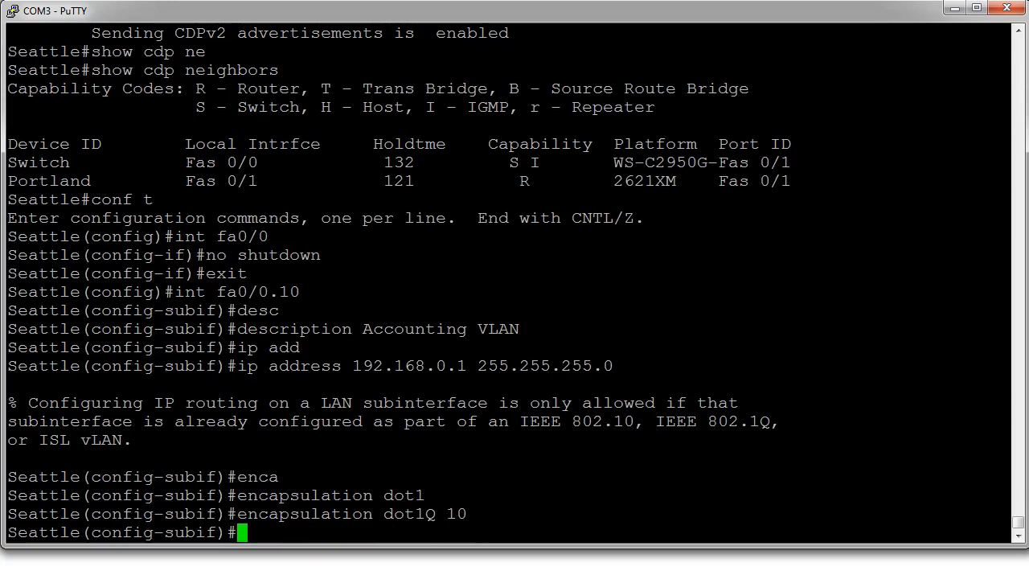
text(ip address 192.168.0.1 255.255.255.0)
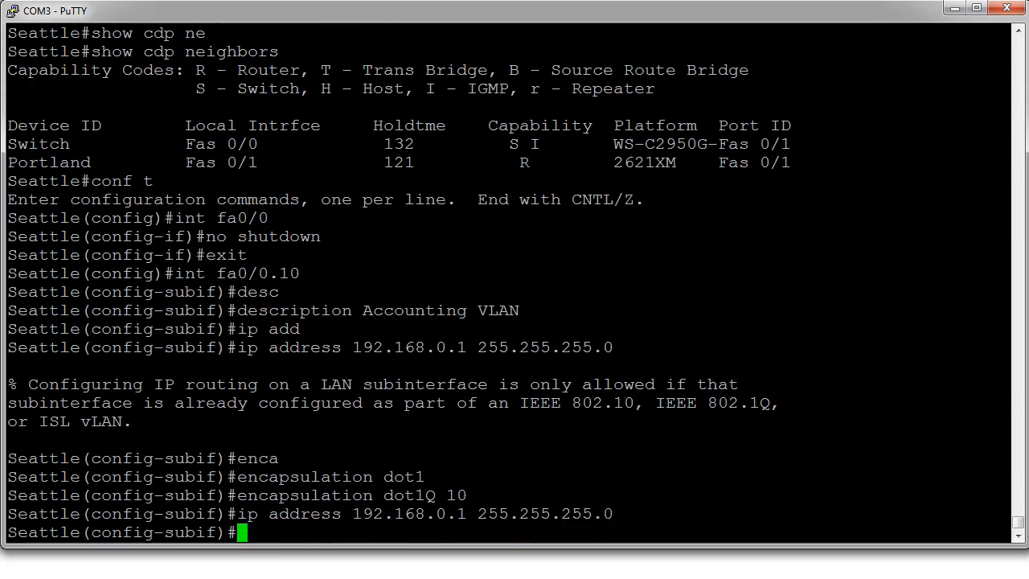
text(no shutdown)
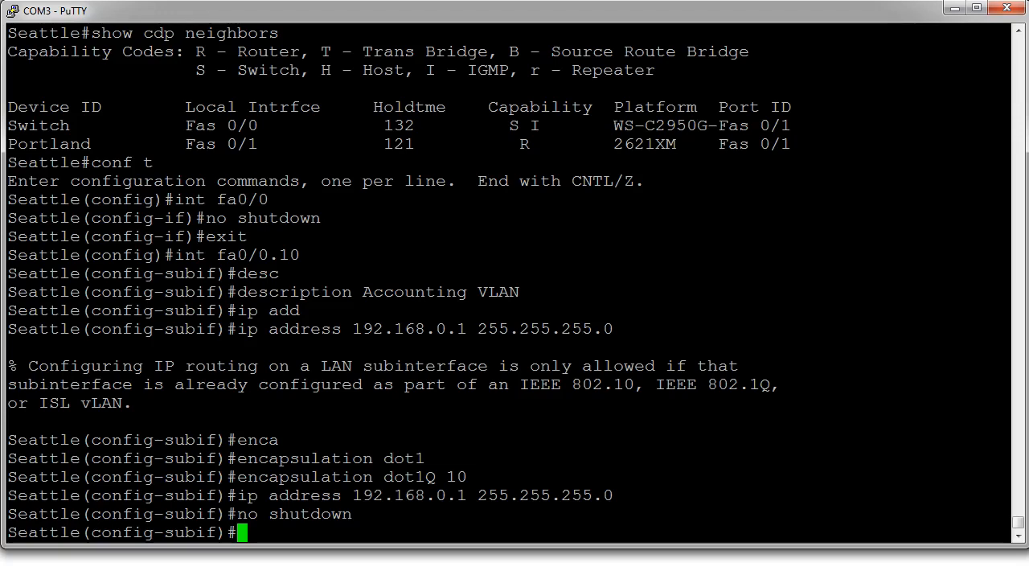
text(exit)
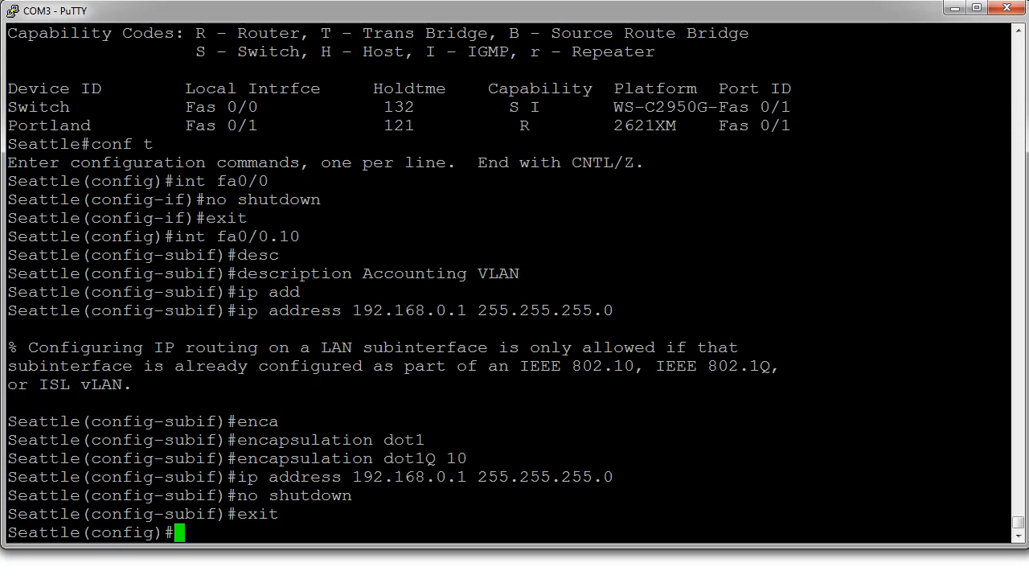
- Create fa0/0.20 described 'Management VLAN' with dot1Q VLAN 20 encapsulation
text(int fa0/0.20)
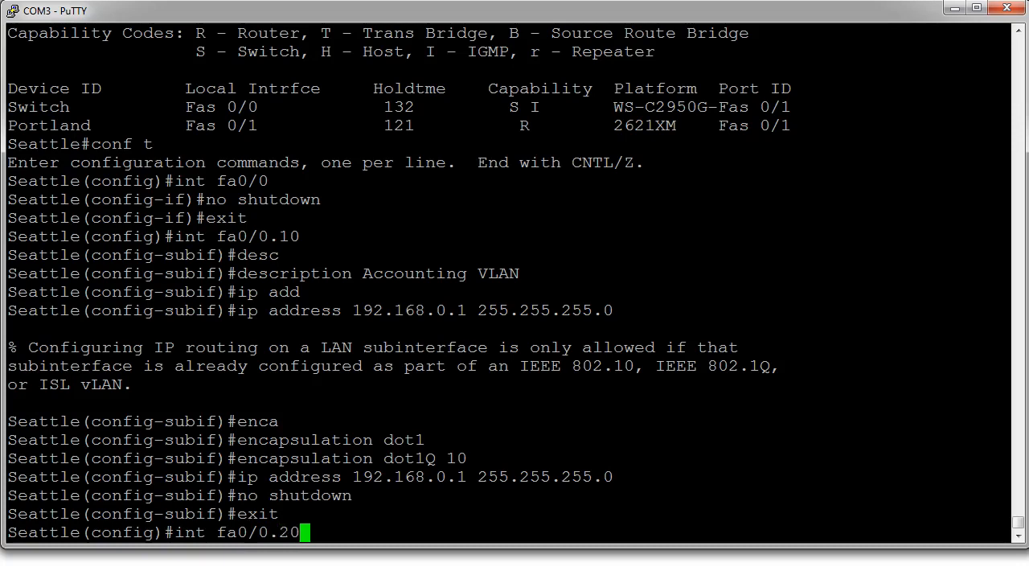
text(descriptio)
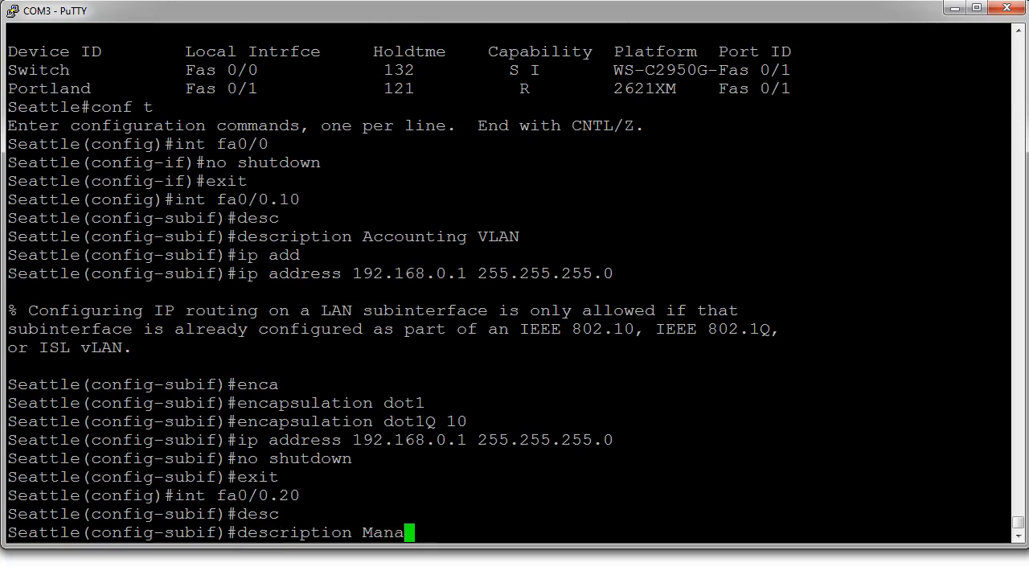
text(gement VLAN)
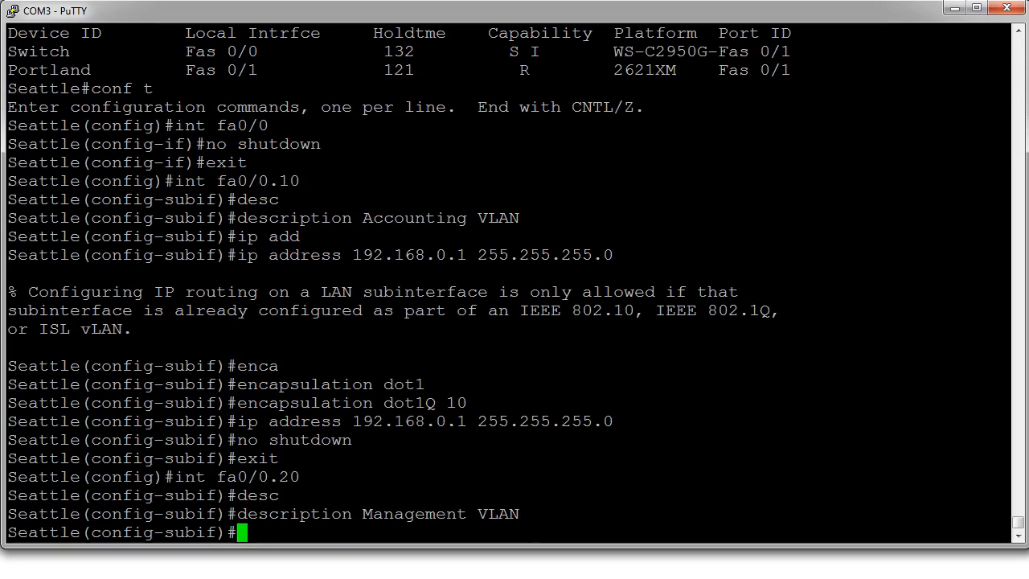
text(encapsulation dot1q 20)
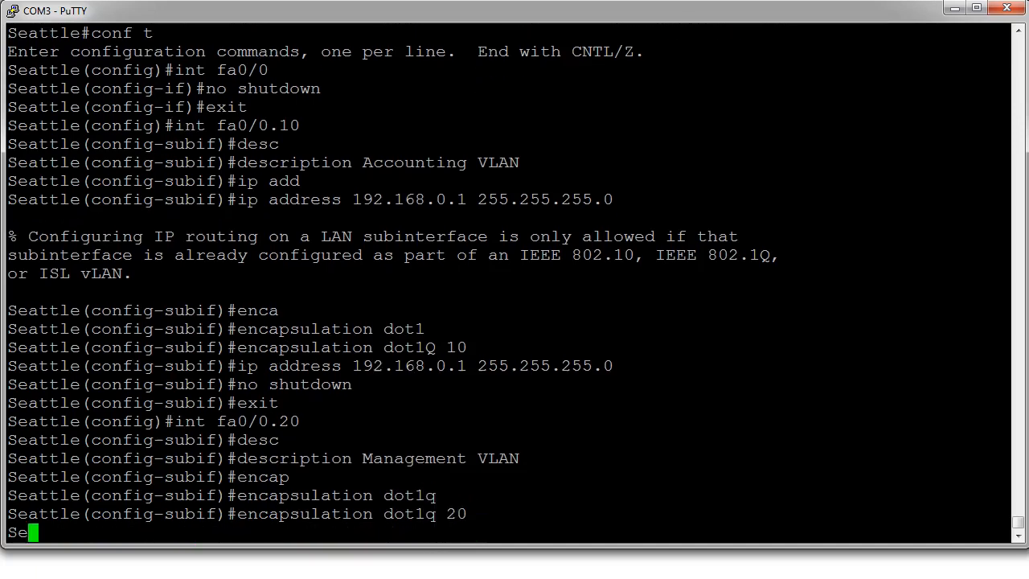
key(Enter)
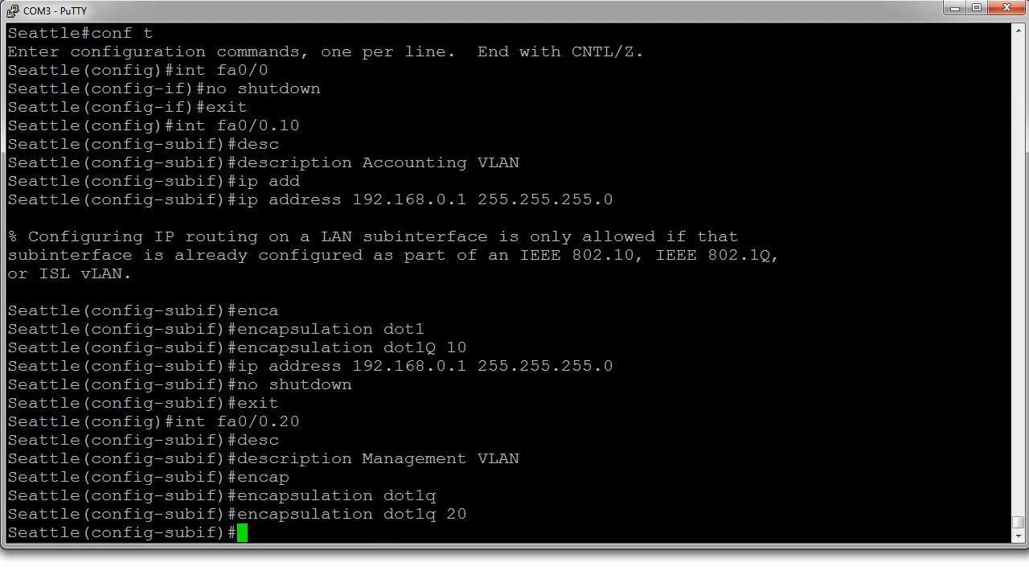
text(ip)
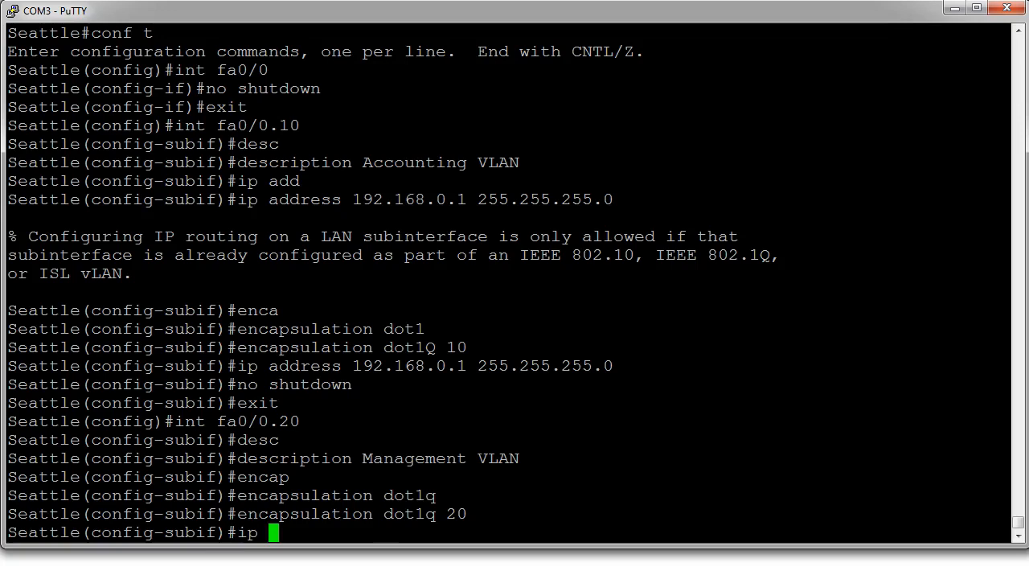
- Assign 192.168.1.1 255.255.255.0 to fa0/0.20, end configuration, and run 'show run'
text(address)
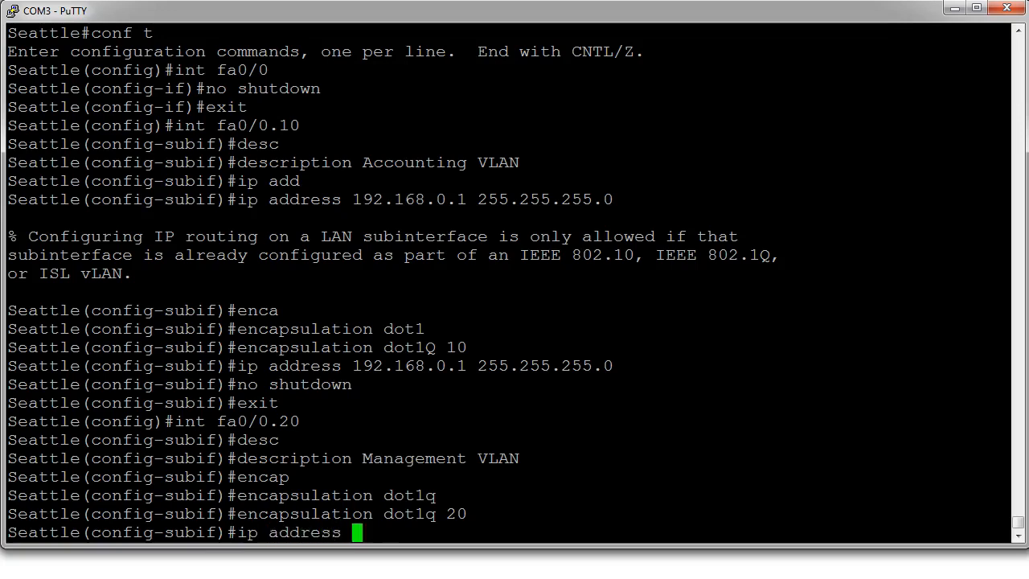
text(192.168.1)
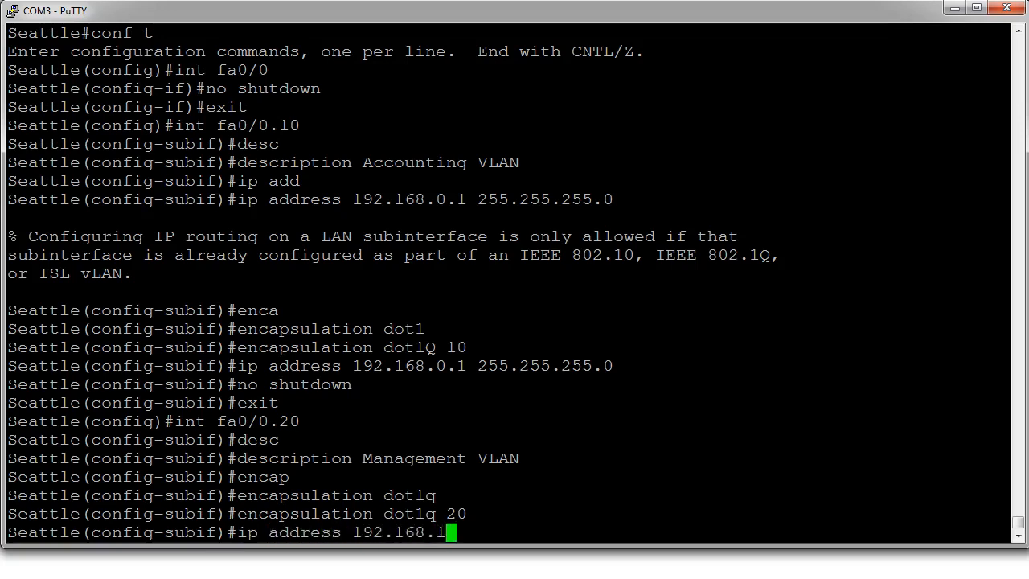
text(.1 2)
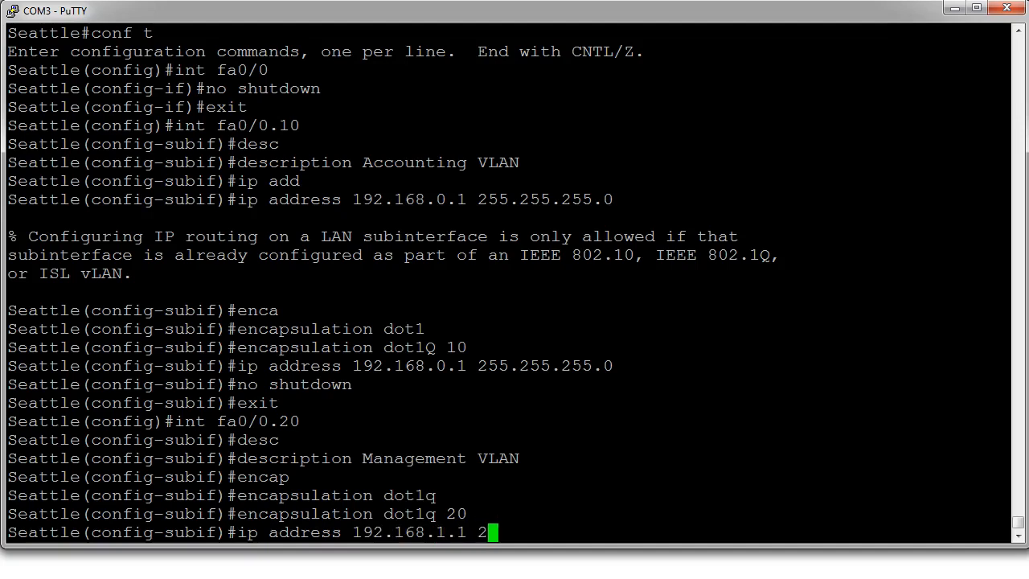
text(55.255.25)
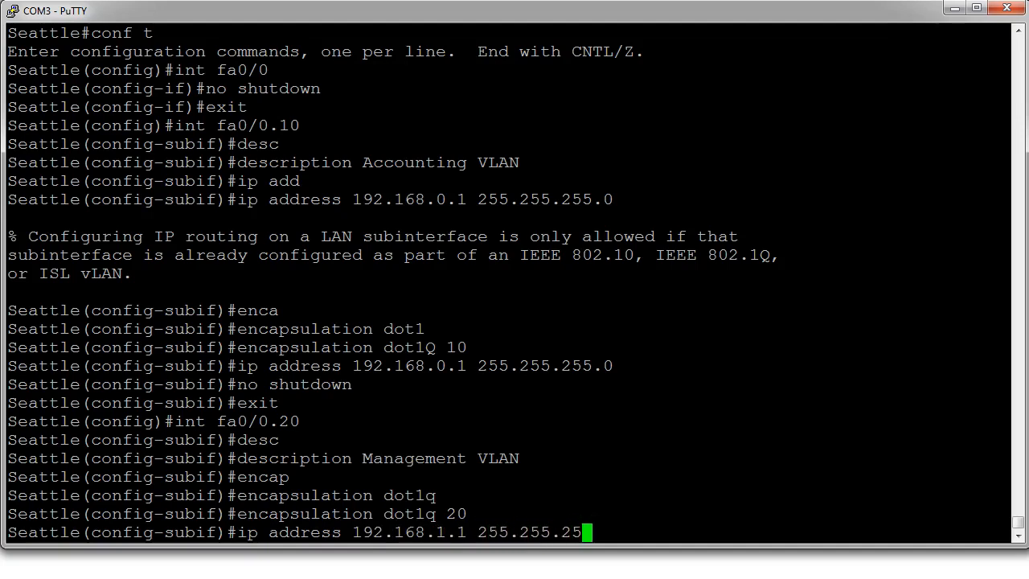
text(5.0)
text(no shutdown)
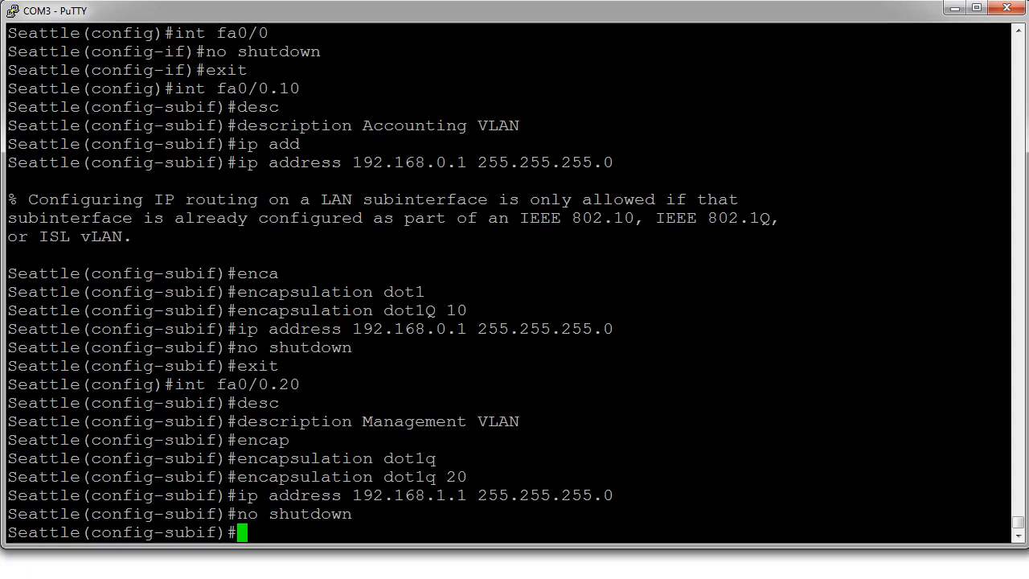
text(end)
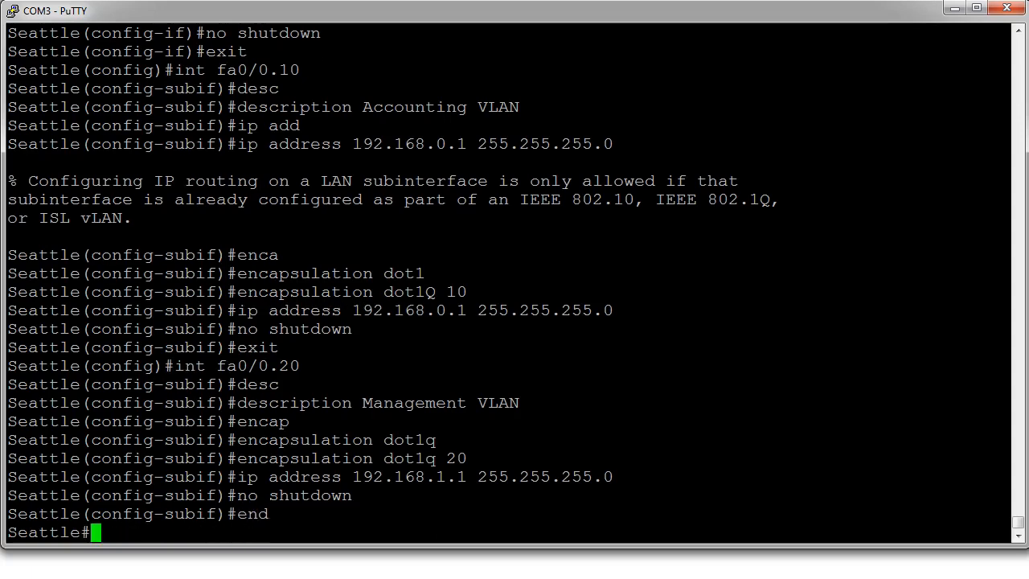
text(show run)
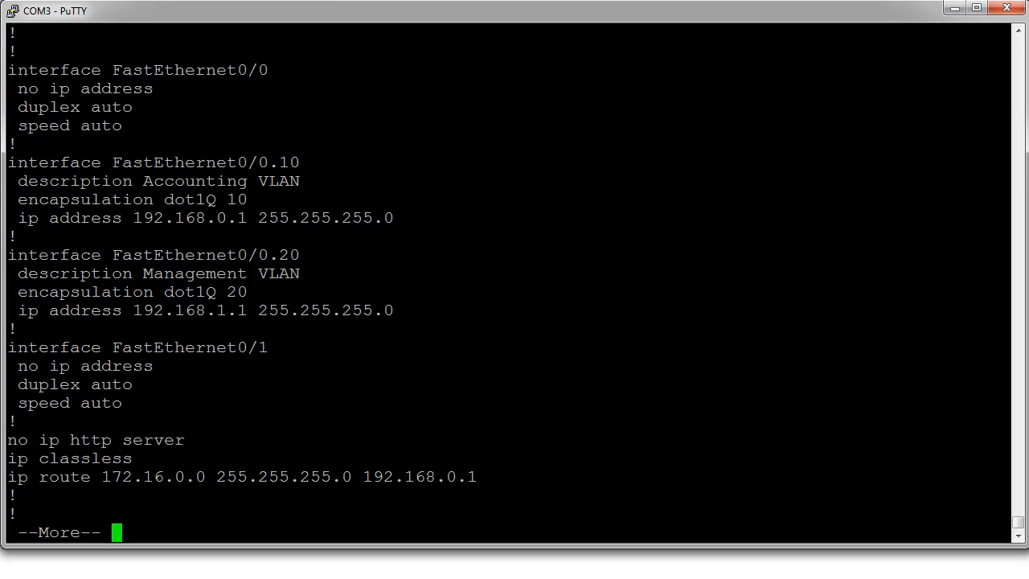
- Dismiss Seattle's configuration output and bring up the switch's console prompt
double_click(190, 218)
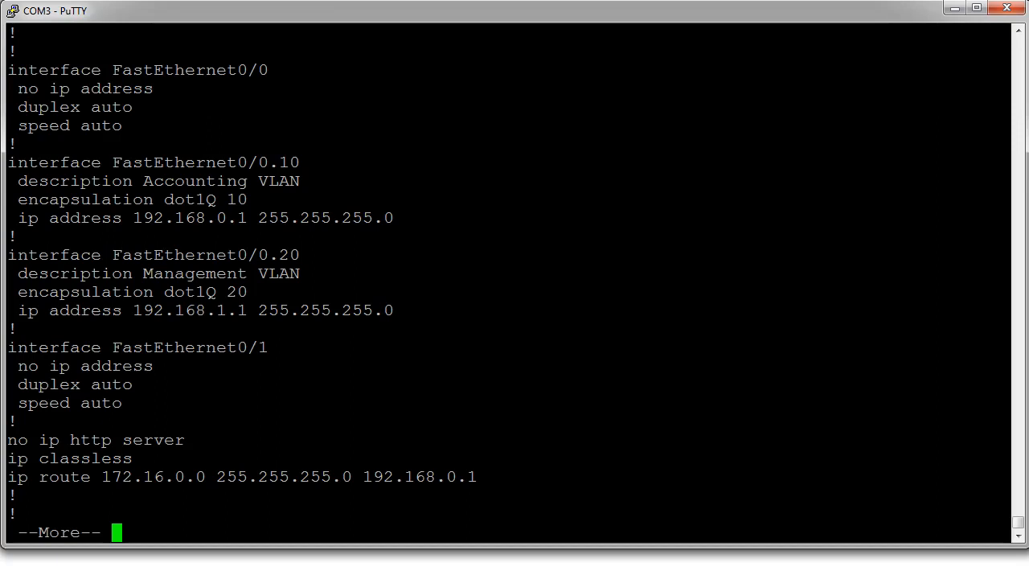
key(Space)
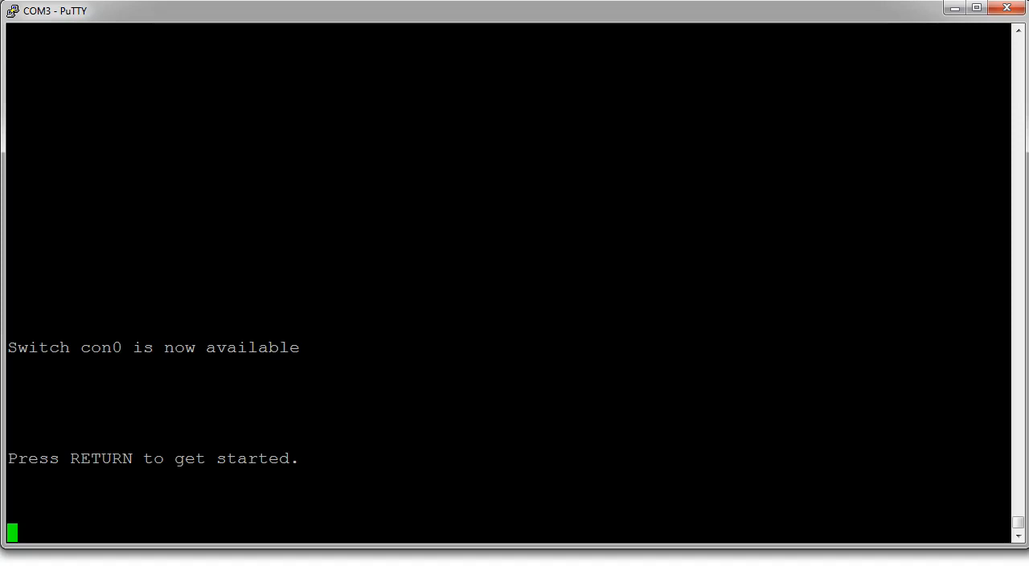
- Wake the switch console, enter enable mode, and page through the VLAN 10/20 running config
key(Return)
text(e)
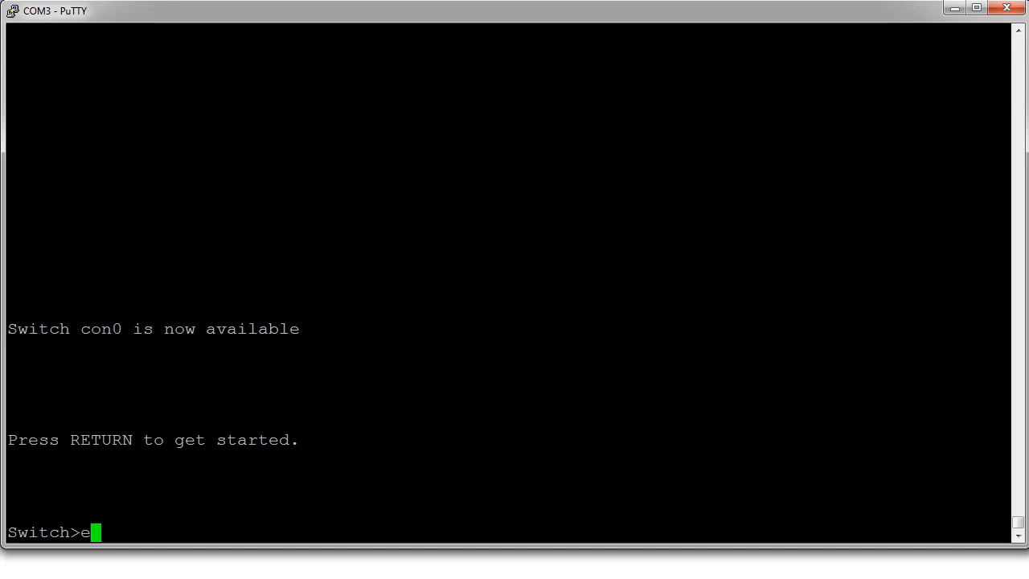
text(n)
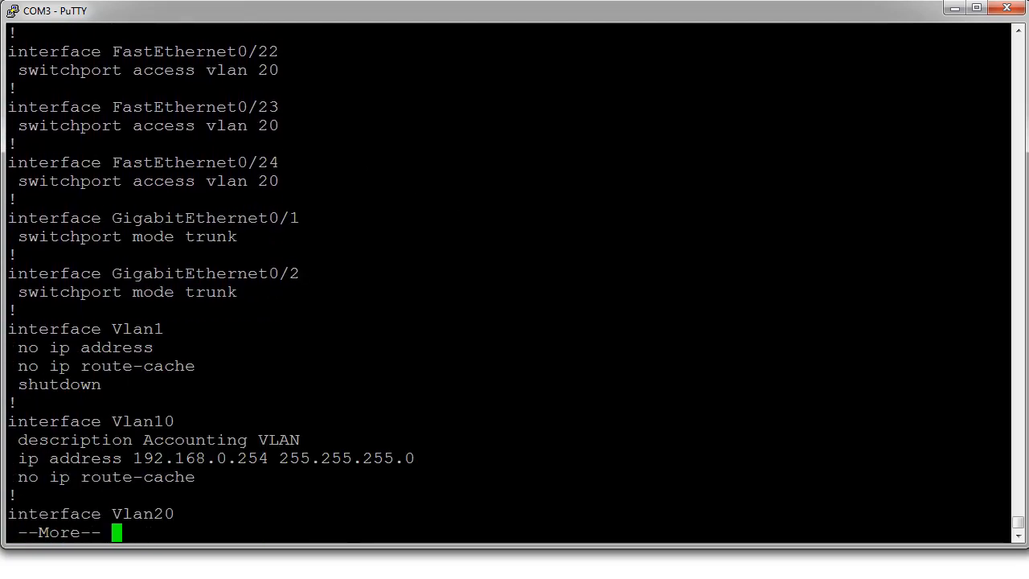
key(space)
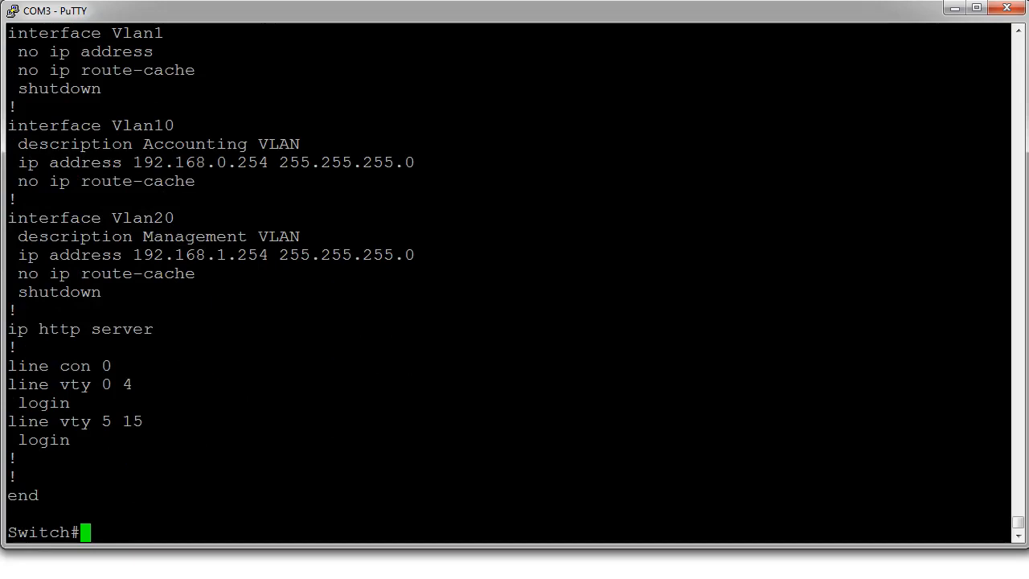
- Ping 192.168.0.254 from the switch at 100 percent success, then type ping 192.168.0.1
text(pin)
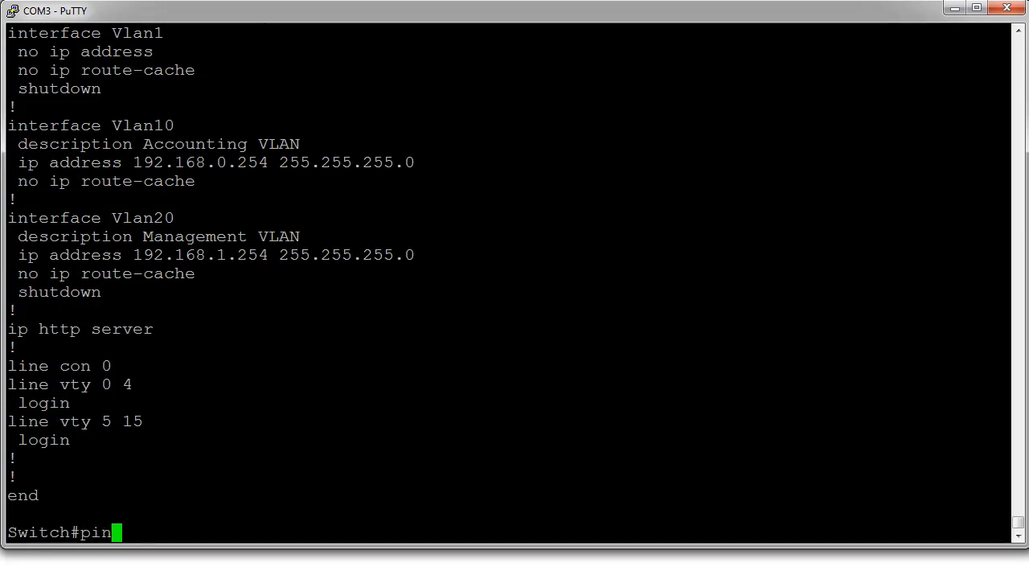
text(g 1)
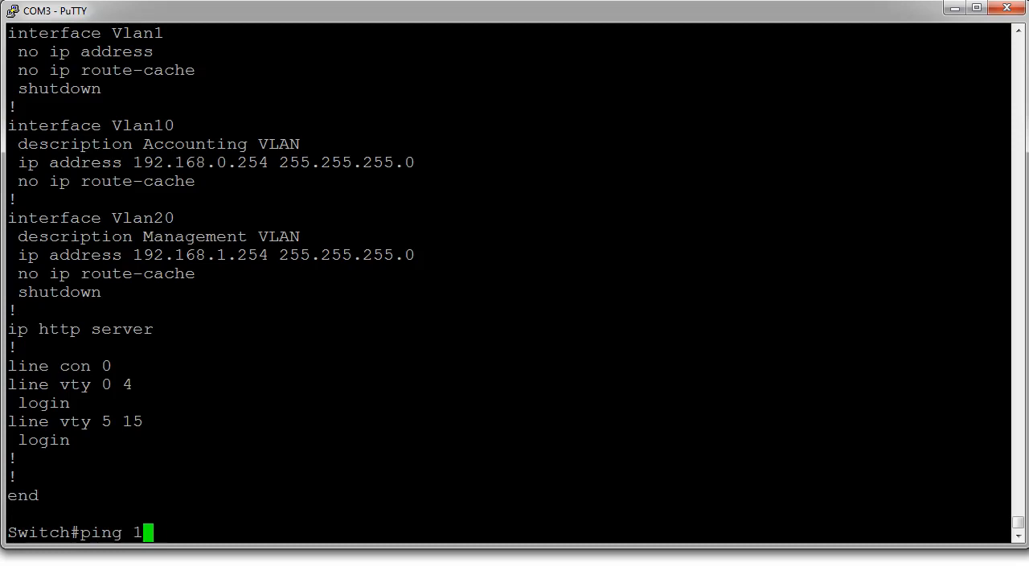
text(92.168.)
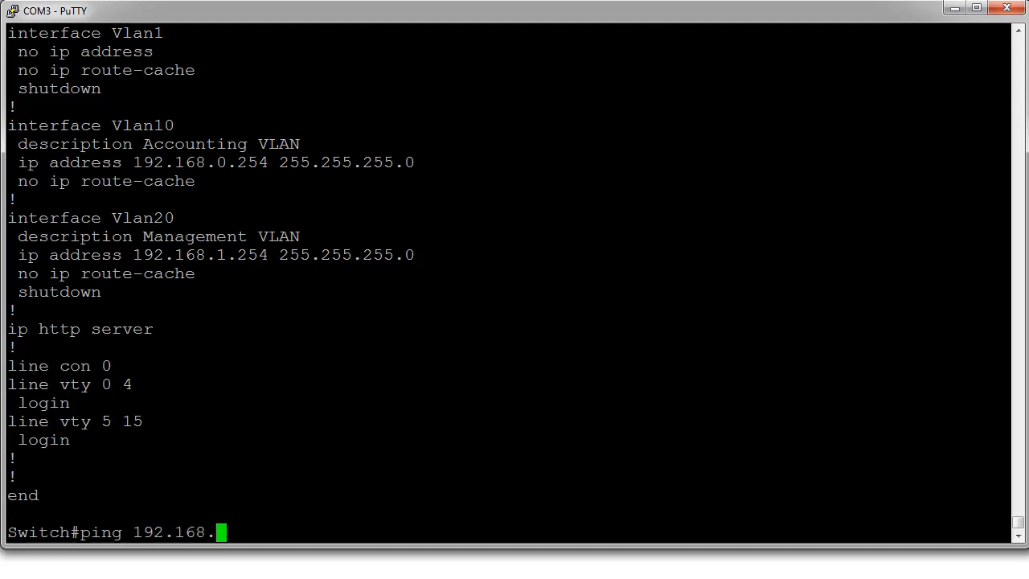
text(0.2)
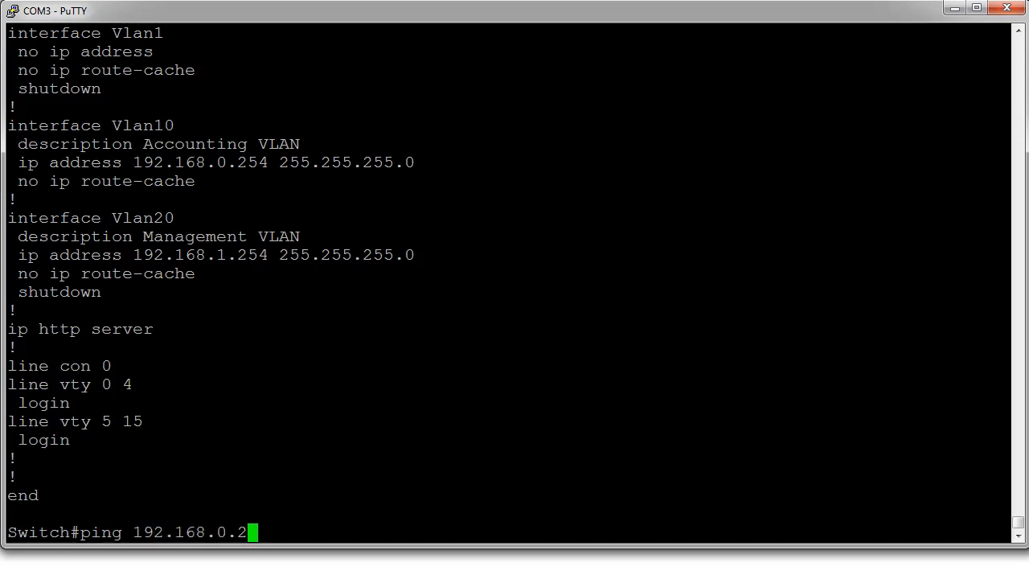
text(54)
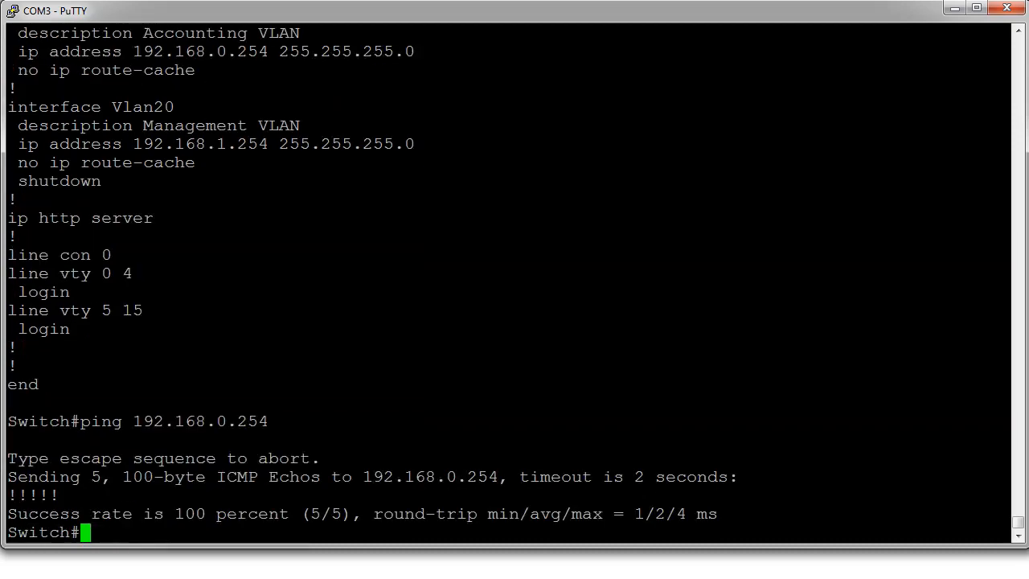
text(ping 192.168.0.1)
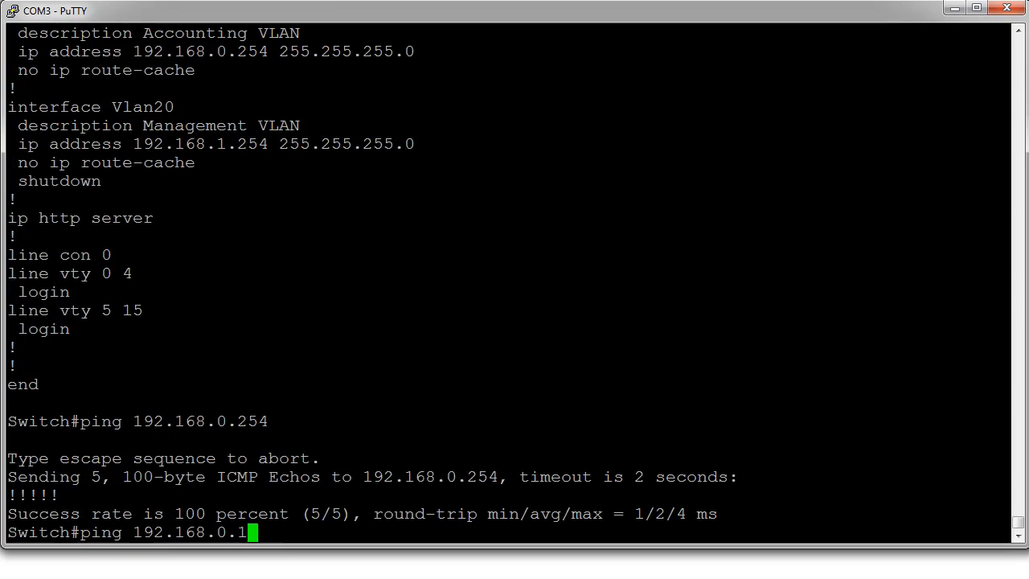